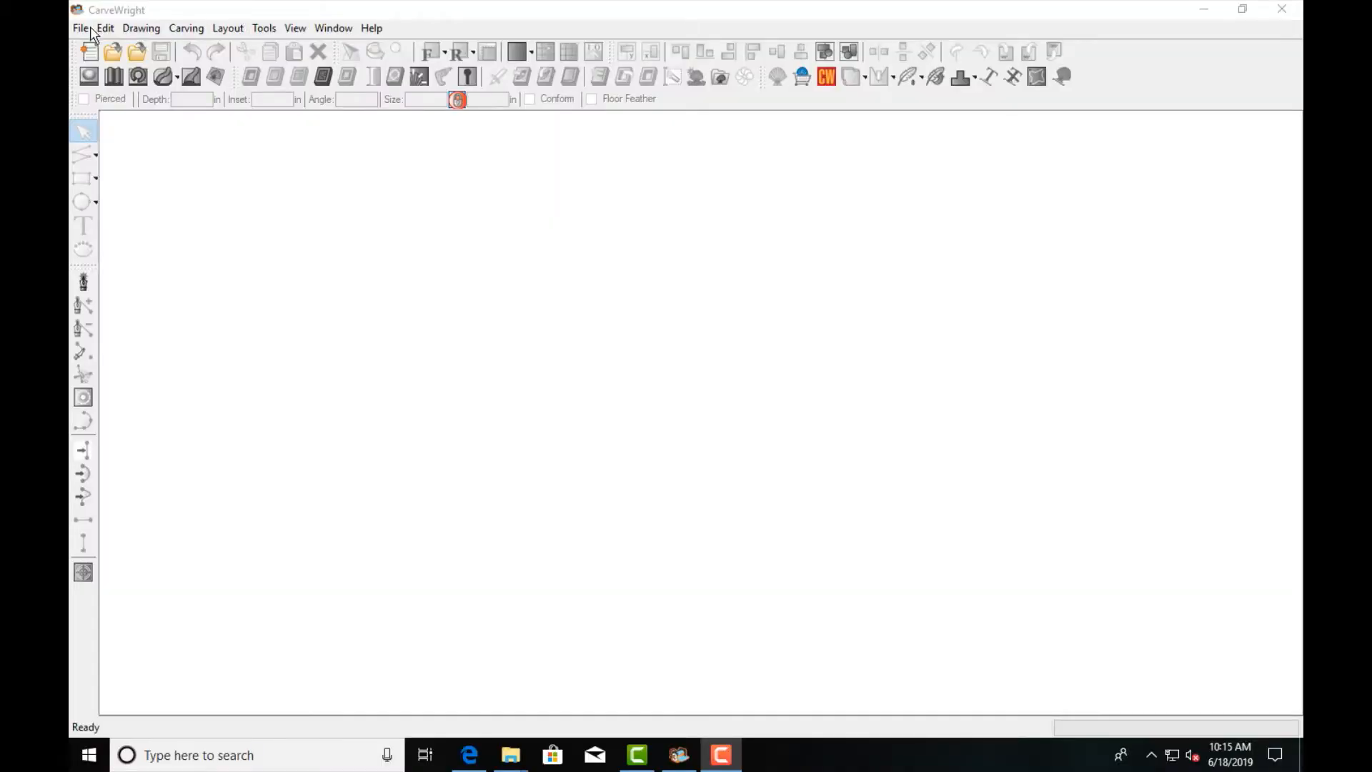
Step: Create a new project on a 12-inch by 8-inch board
{"action": "left_click", "coordinate": [88, 51]}
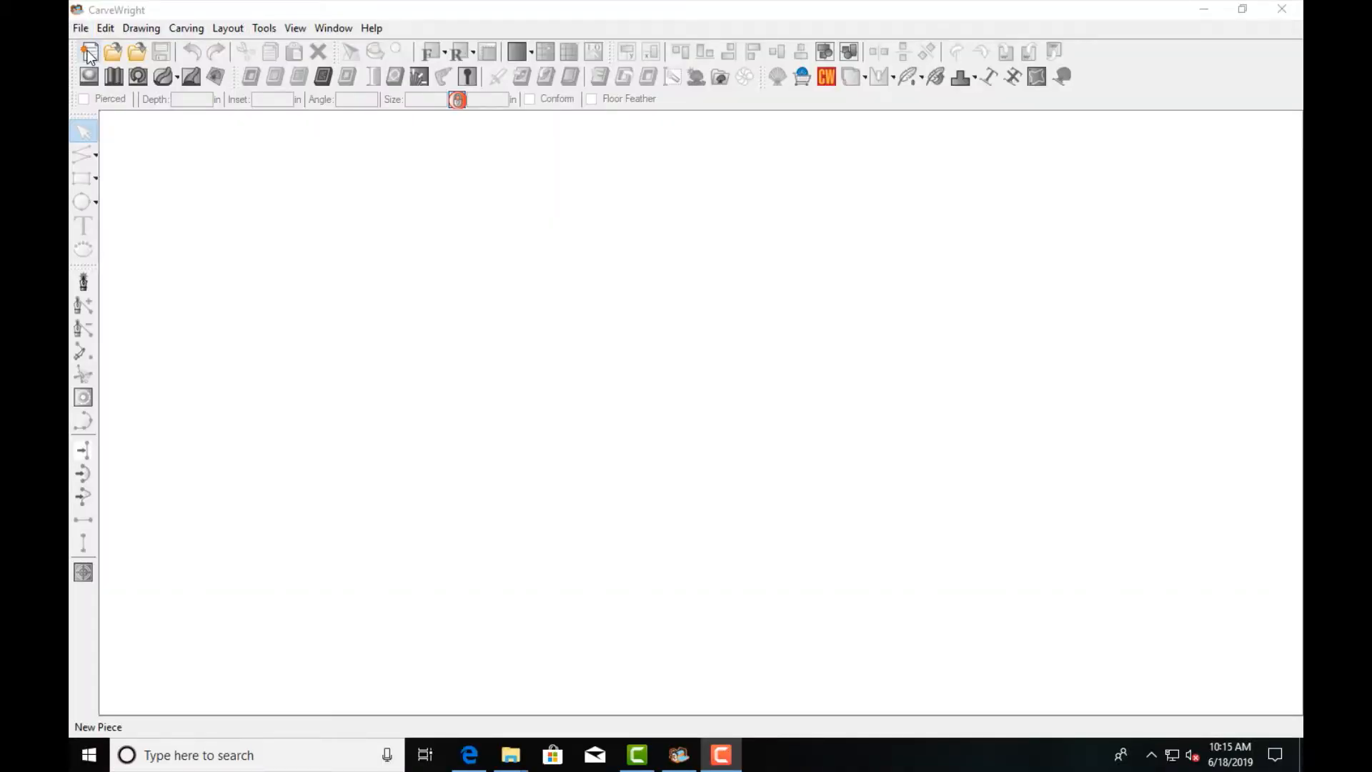
{"action": "left_click", "coordinate": [89, 51]}
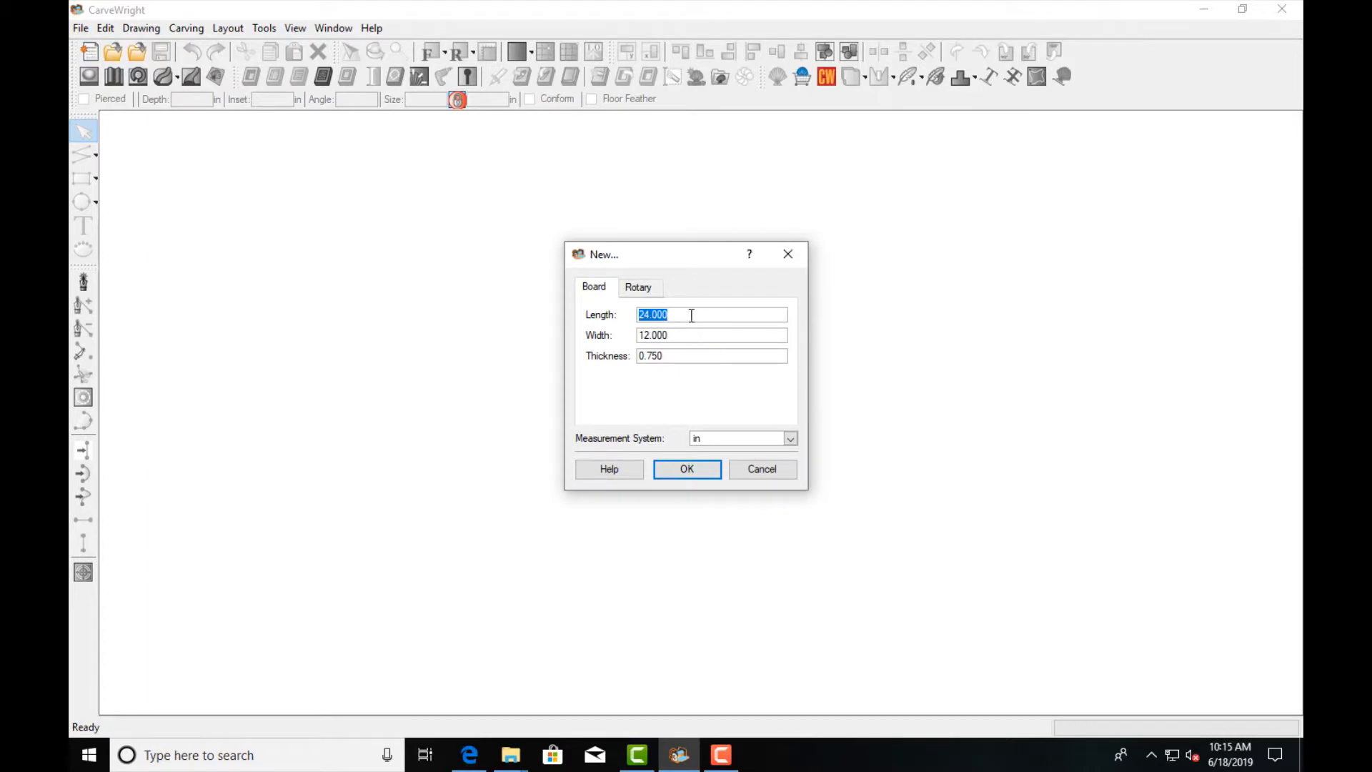
{"action": "mouse_move", "coordinate": [685, 314]}
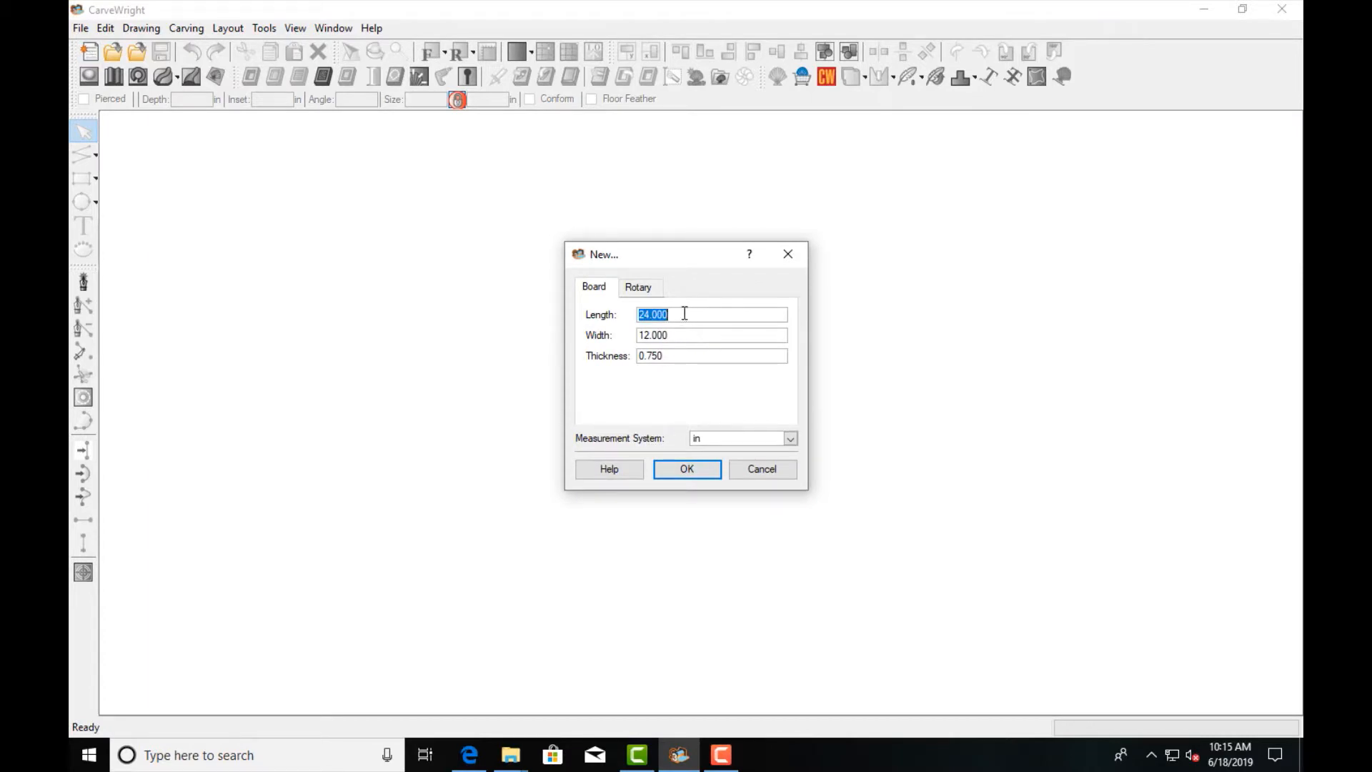
{"action": "type", "text": "12"}
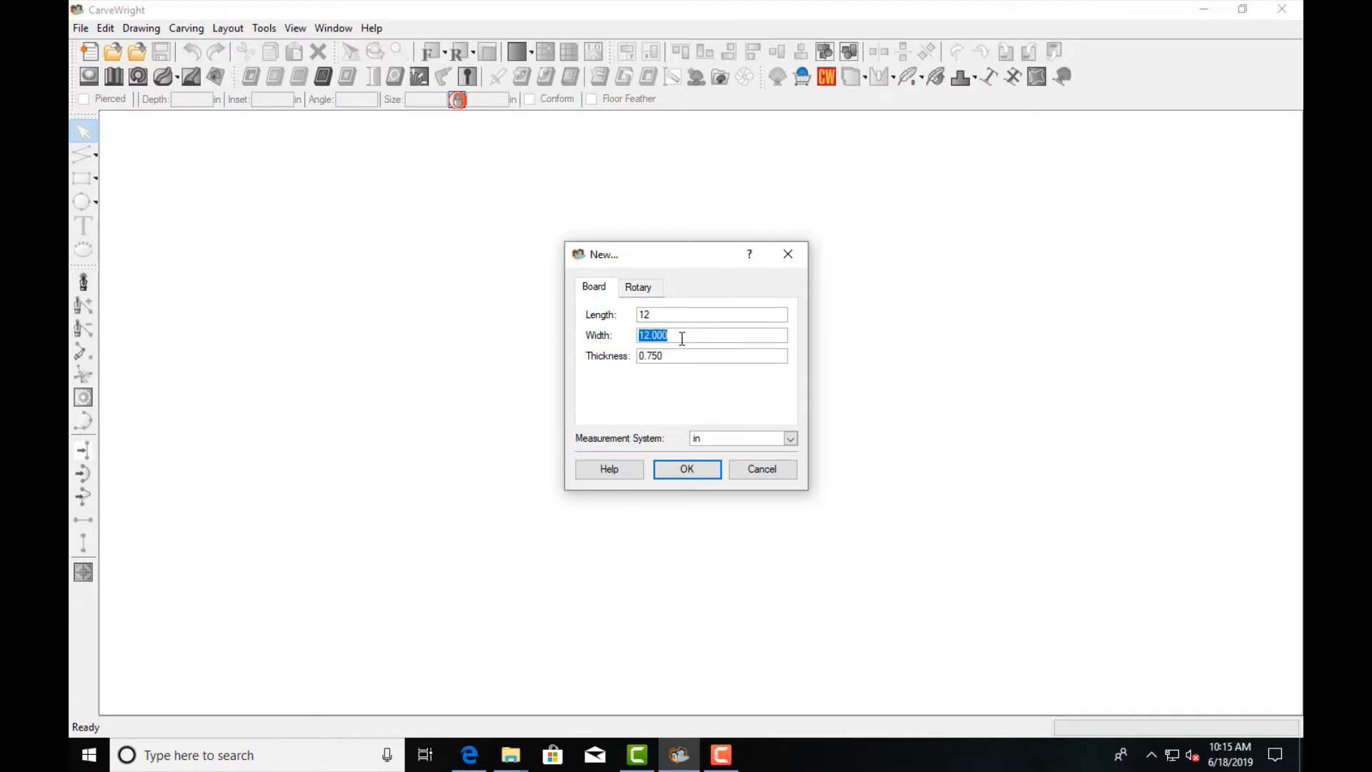
{"action": "type", "text": "8"}
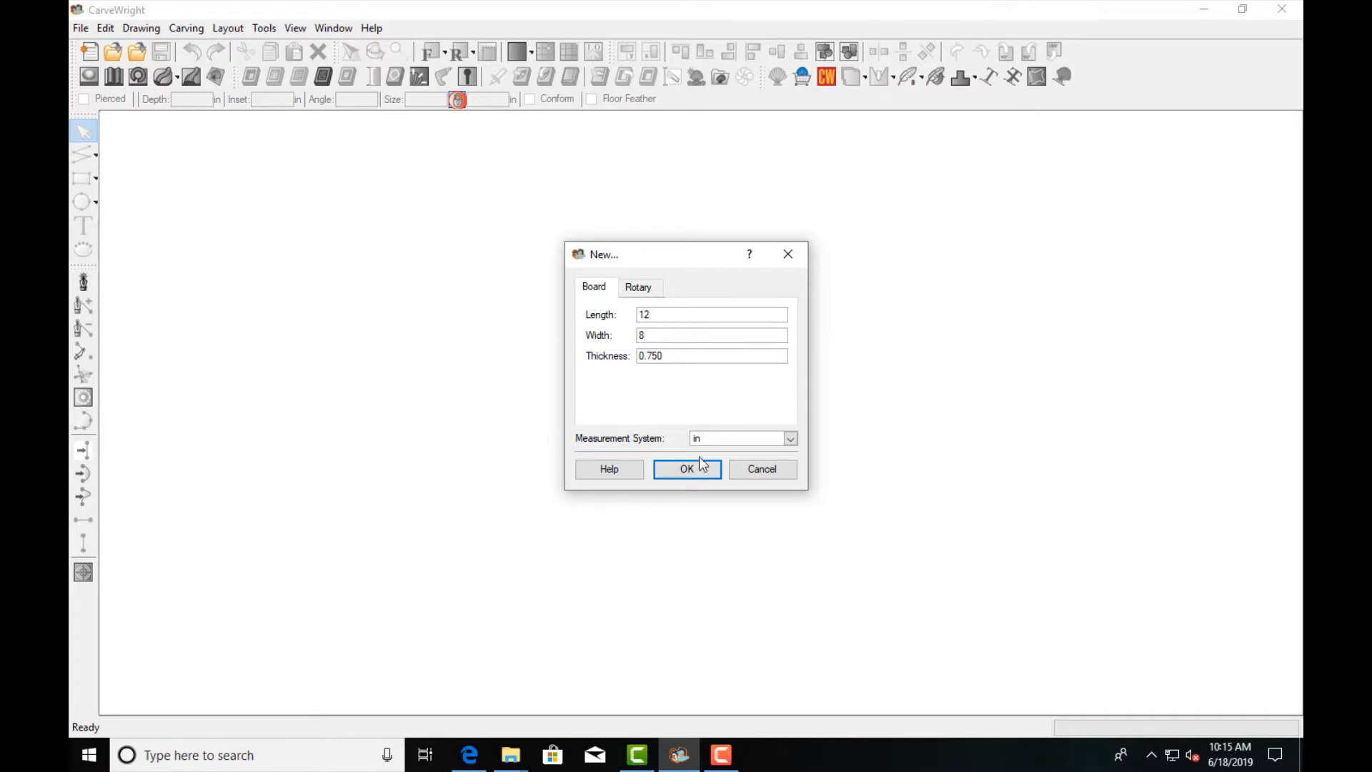
{"action": "left_click", "coordinate": [687, 468]}
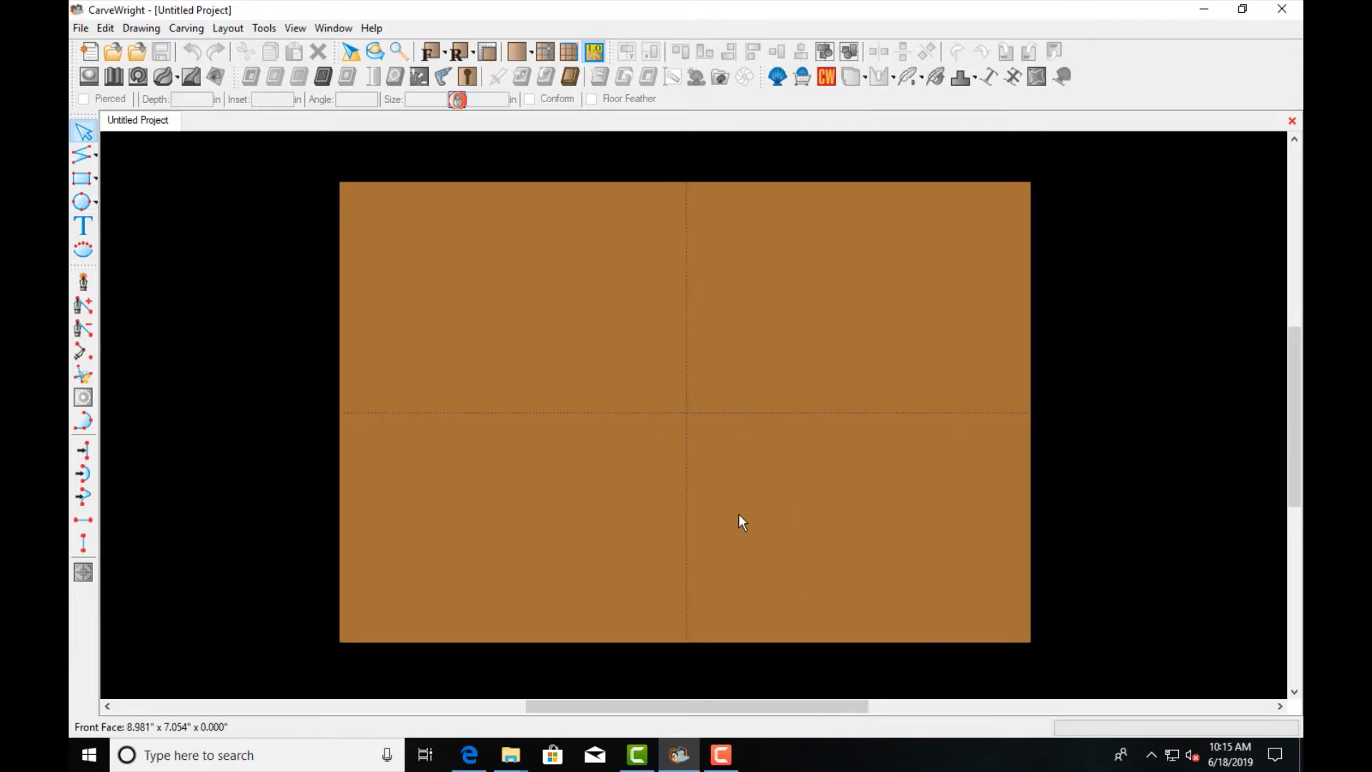
{"action": "mouse_move", "coordinate": [82, 155]}
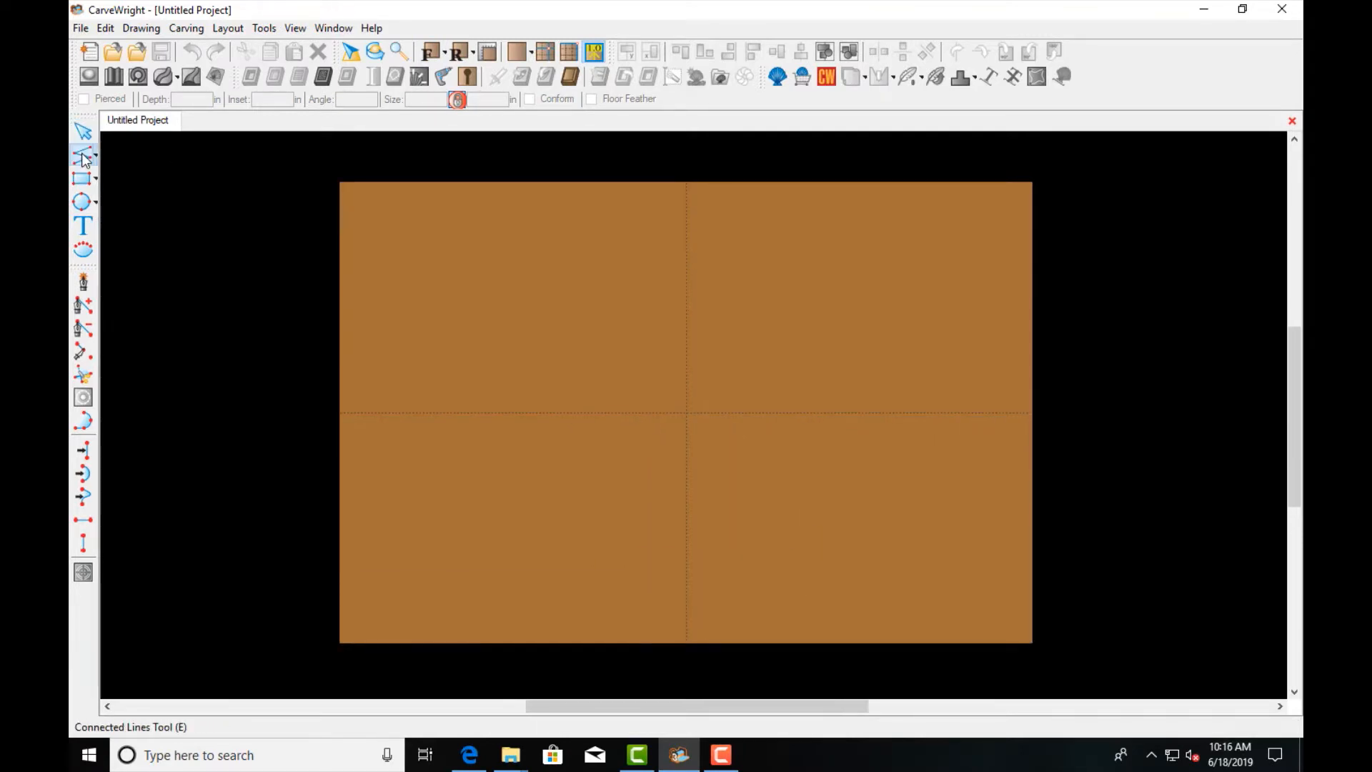
{"action": "mouse_move", "coordinate": [82, 157]}
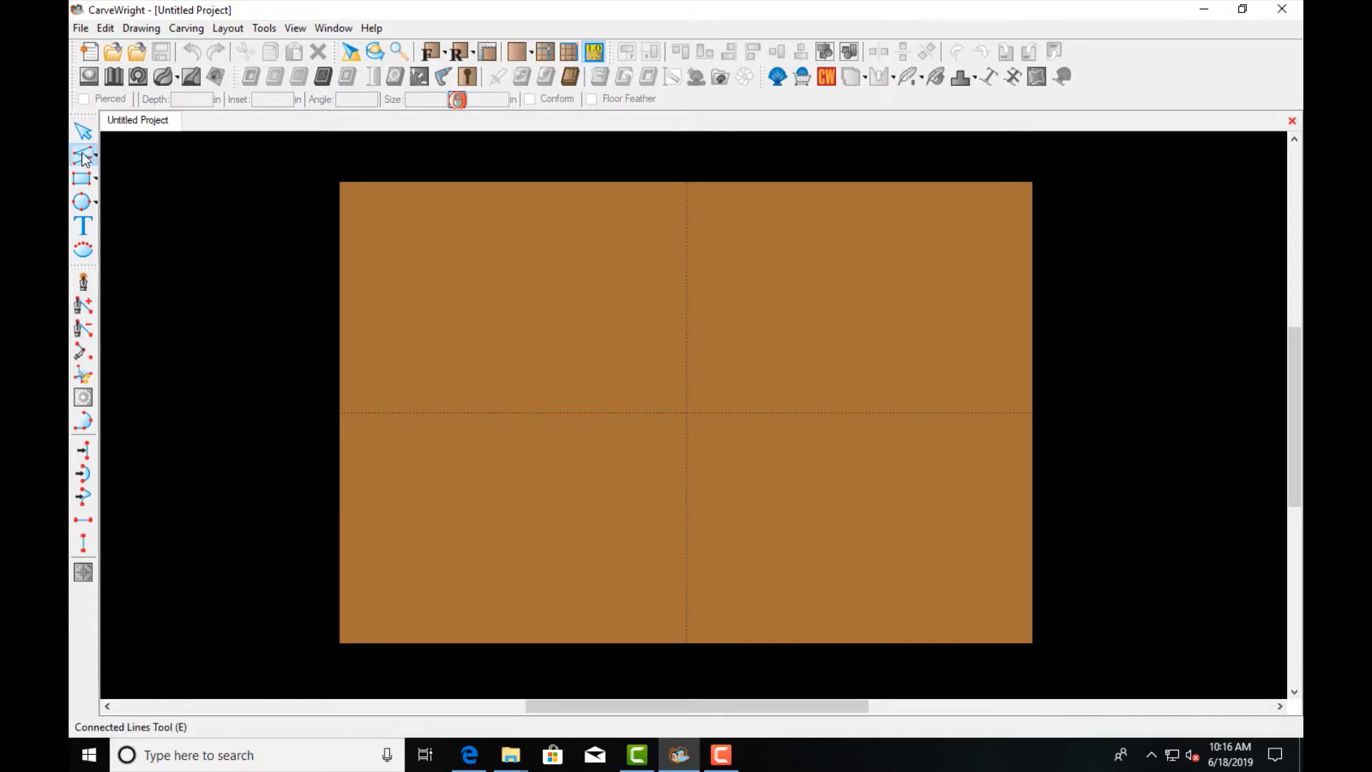
{"action": "mouse_move", "coordinate": [646, 434]}
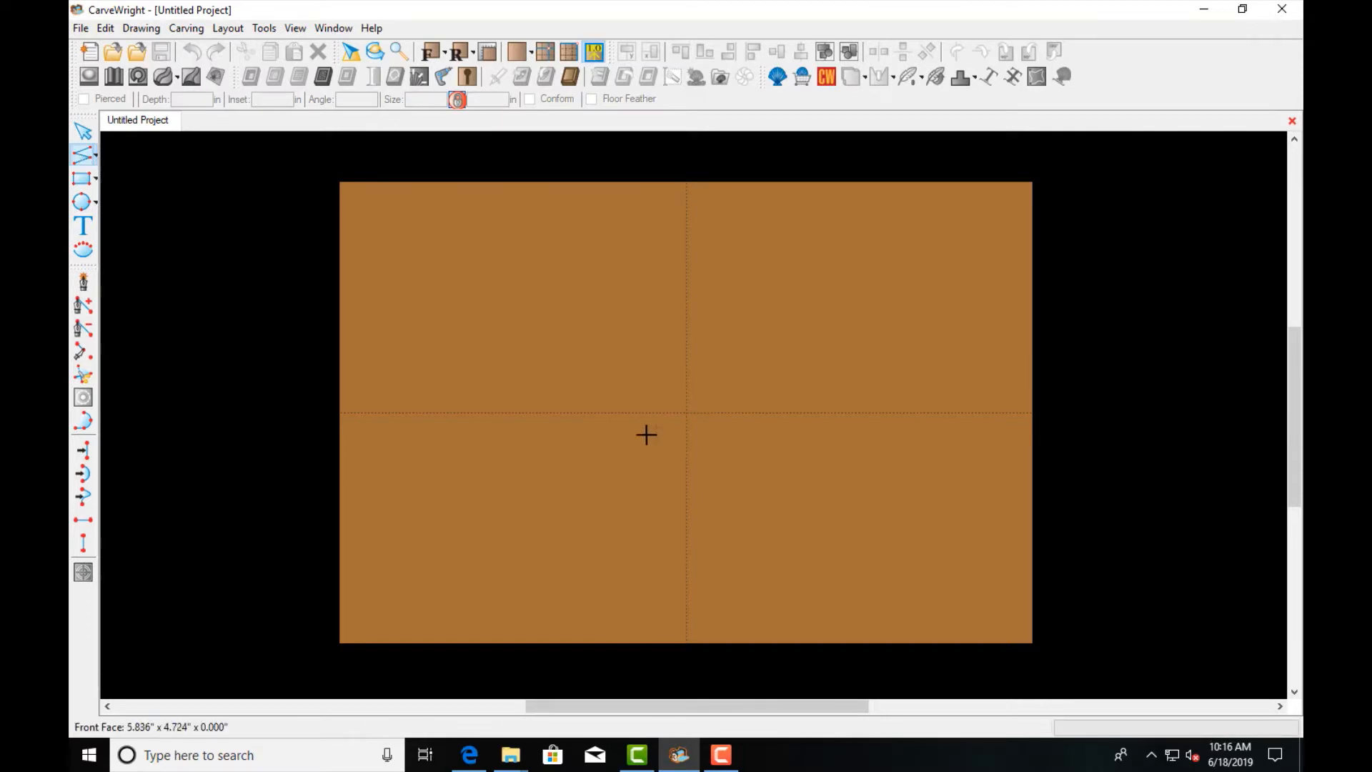
{"action": "mouse_move", "coordinate": [541, 415]}
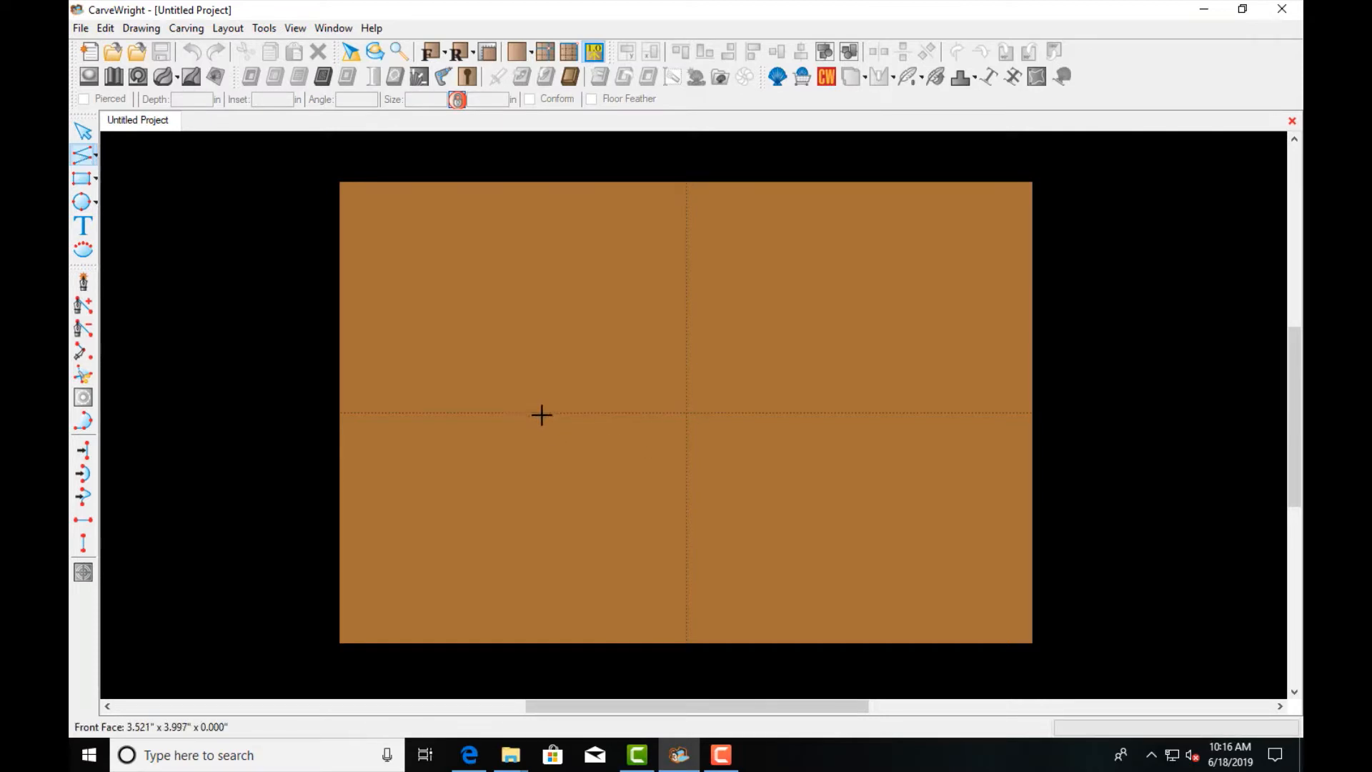
{"action": "left_click", "coordinate": [295, 28]}
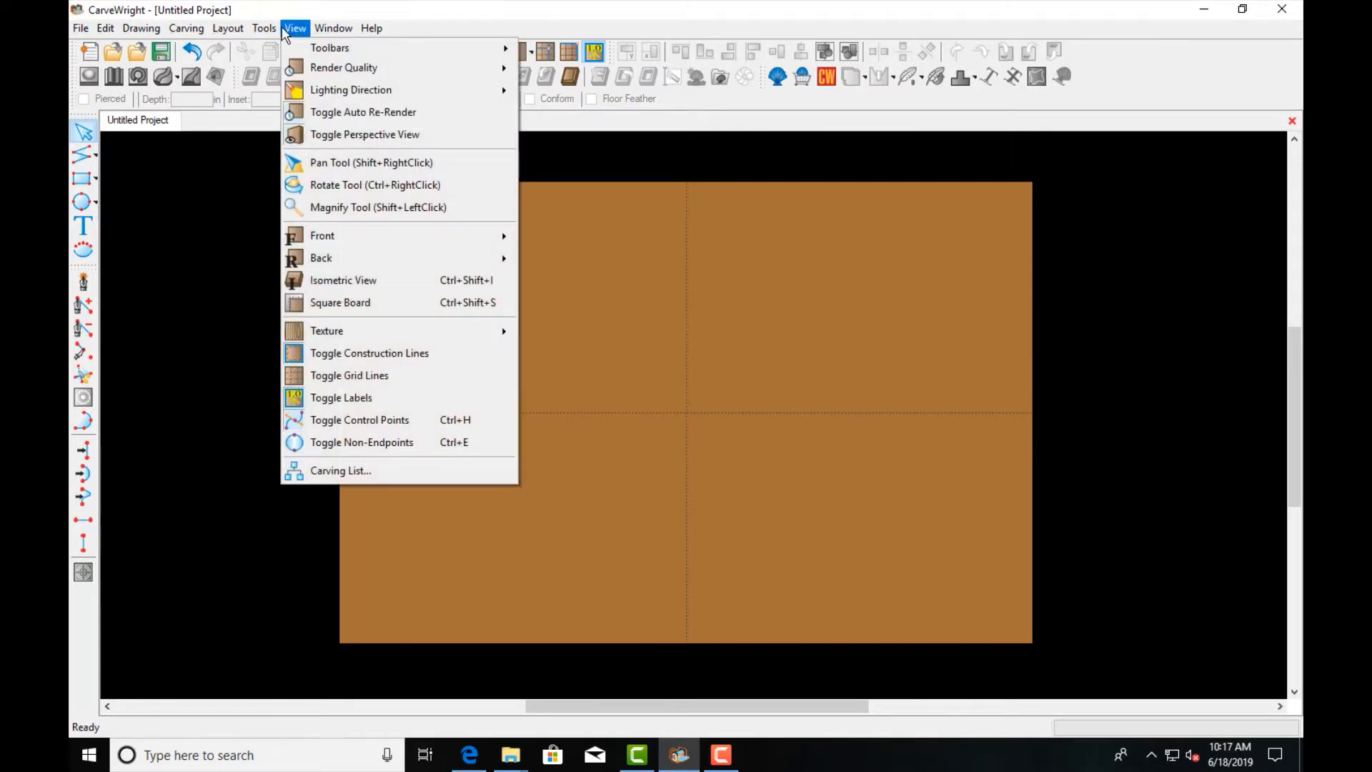
{"action": "mouse_move", "coordinate": [358, 419]}
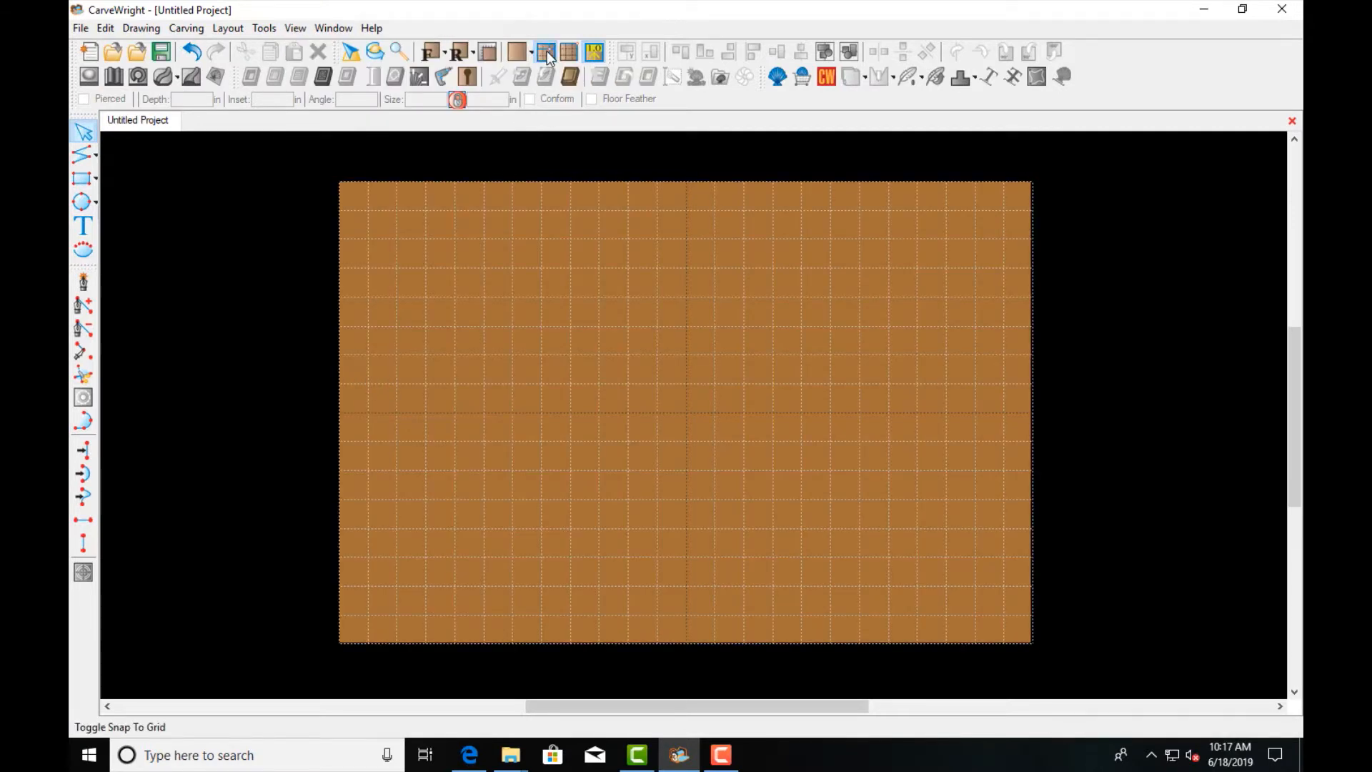
{"action": "mouse_move", "coordinate": [83, 155]}
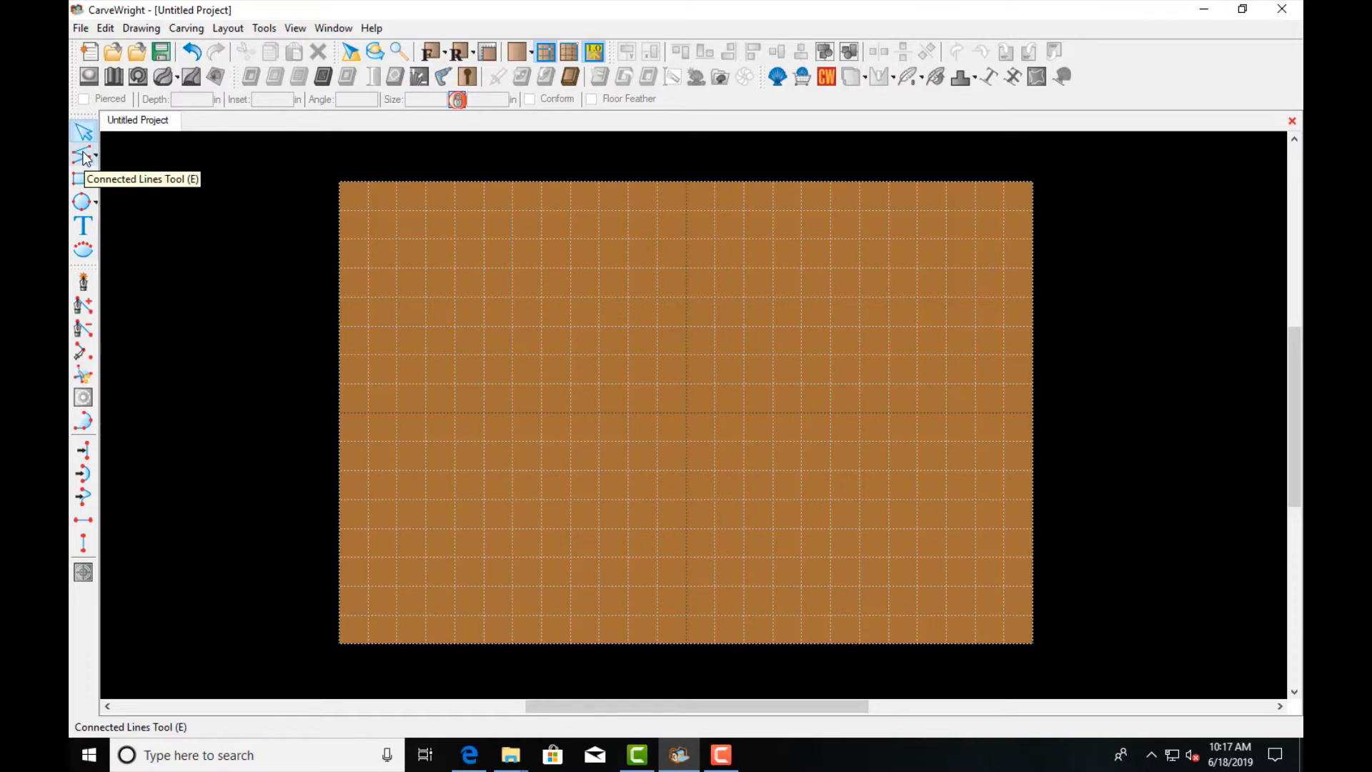
{"action": "mouse_move", "coordinate": [517, 412]}
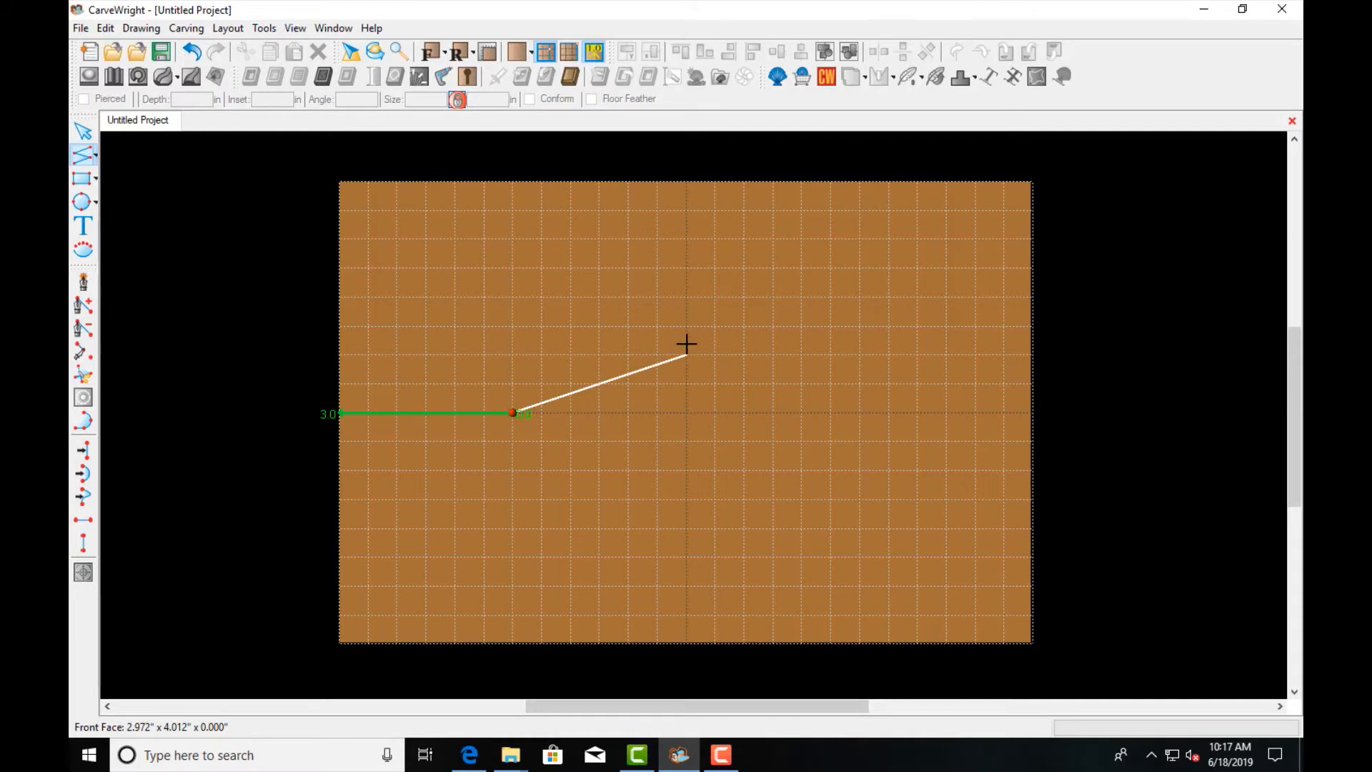
Step: Snap a diamond corner to the centre line to draw the 6 by 2 inch diamond
{"action": "left_click", "coordinate": [835, 413]}
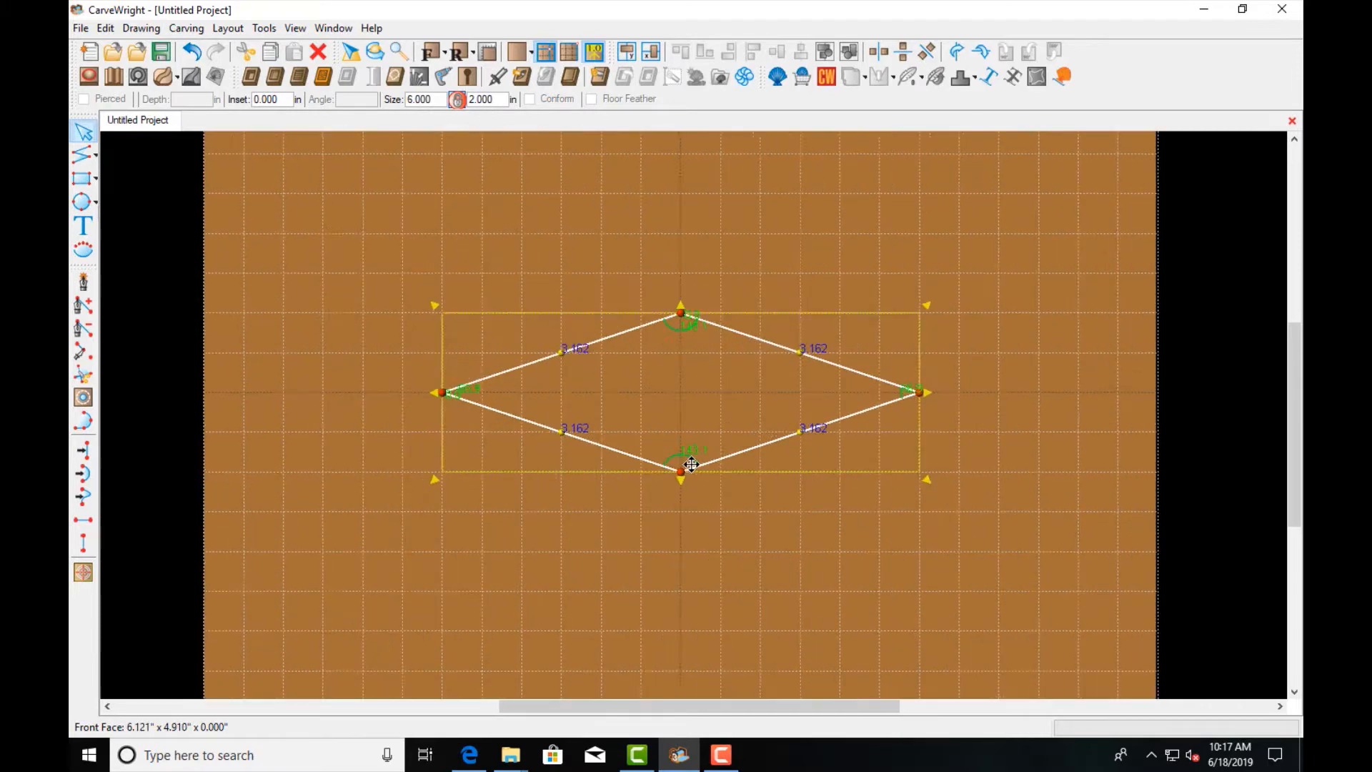
{"action": "left_click", "coordinate": [81, 155]}
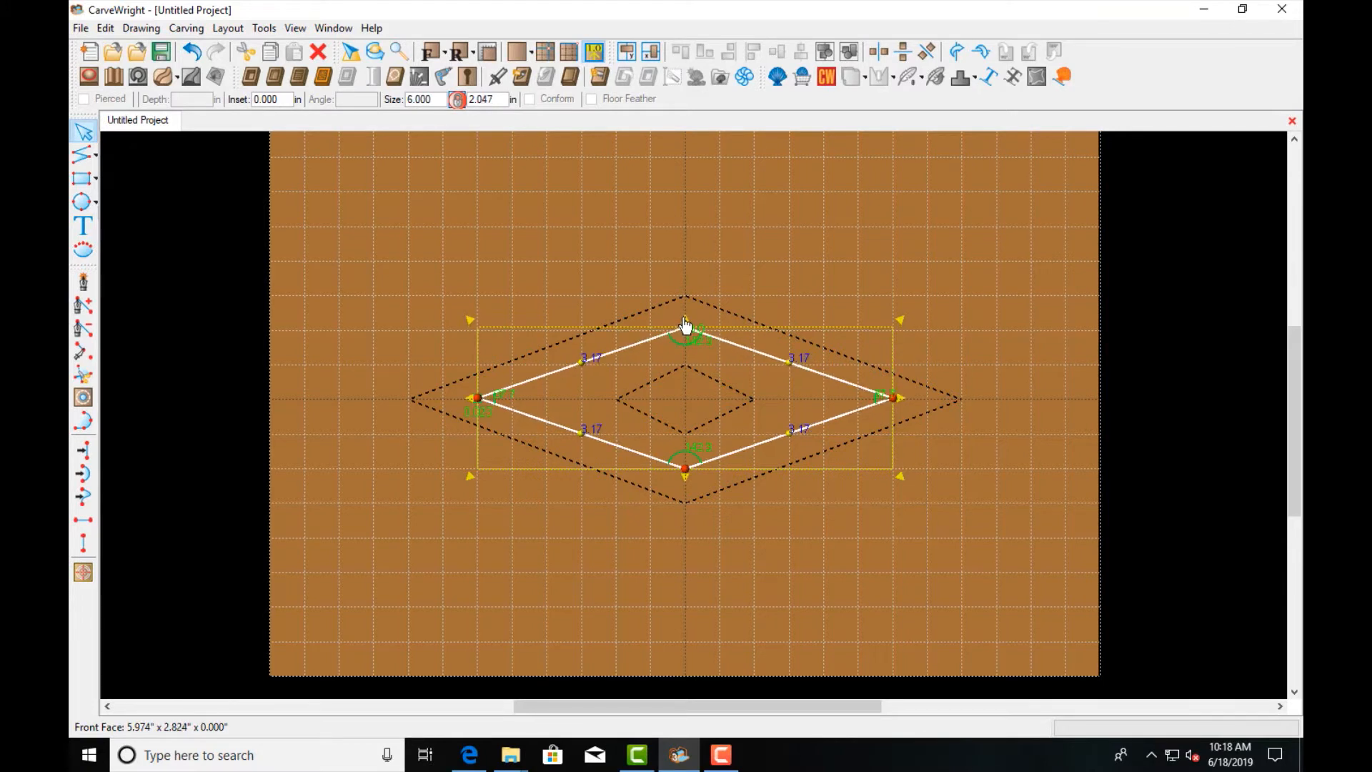
Step: Draw the innermost 2 by 1 inch diamond and centre it inside the other two
{"action": "right_click", "coordinate": [685, 328]}
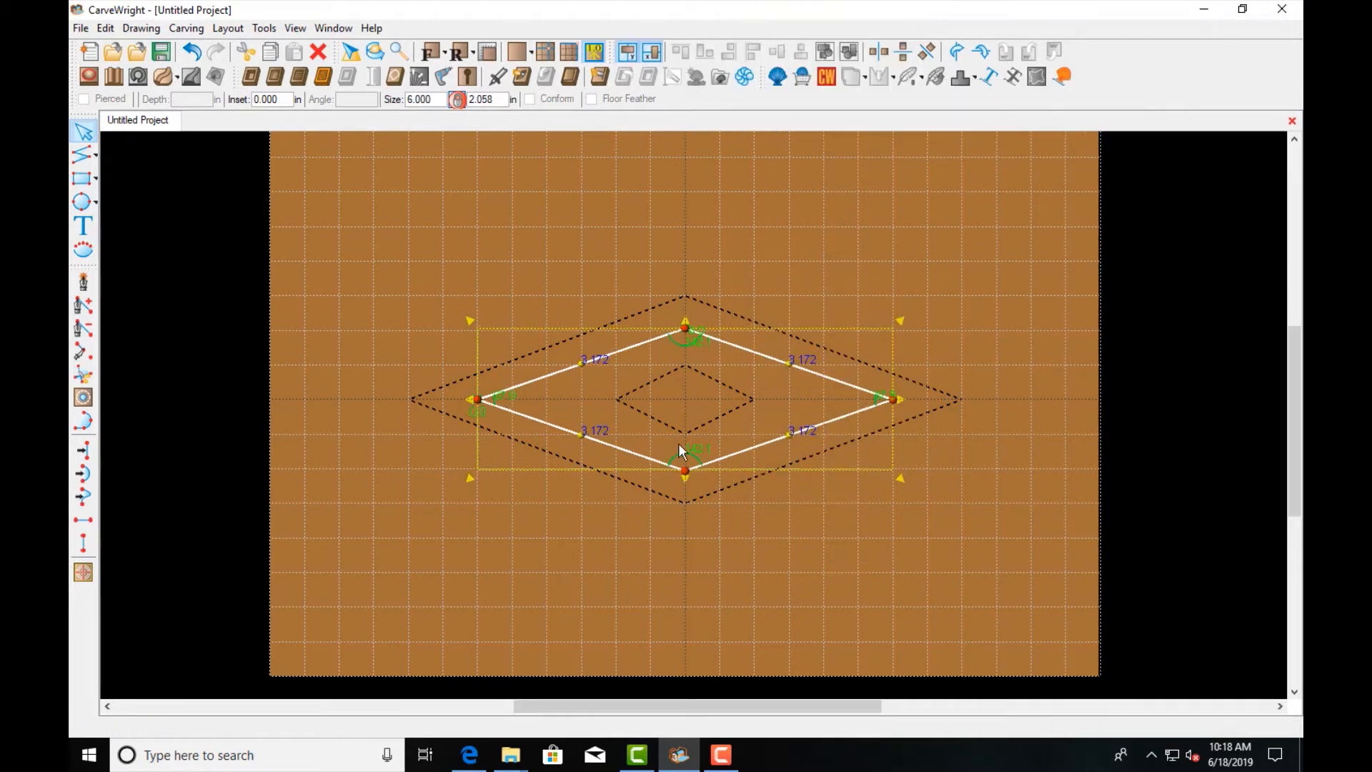
{"action": "mouse_move", "coordinate": [945, 398]}
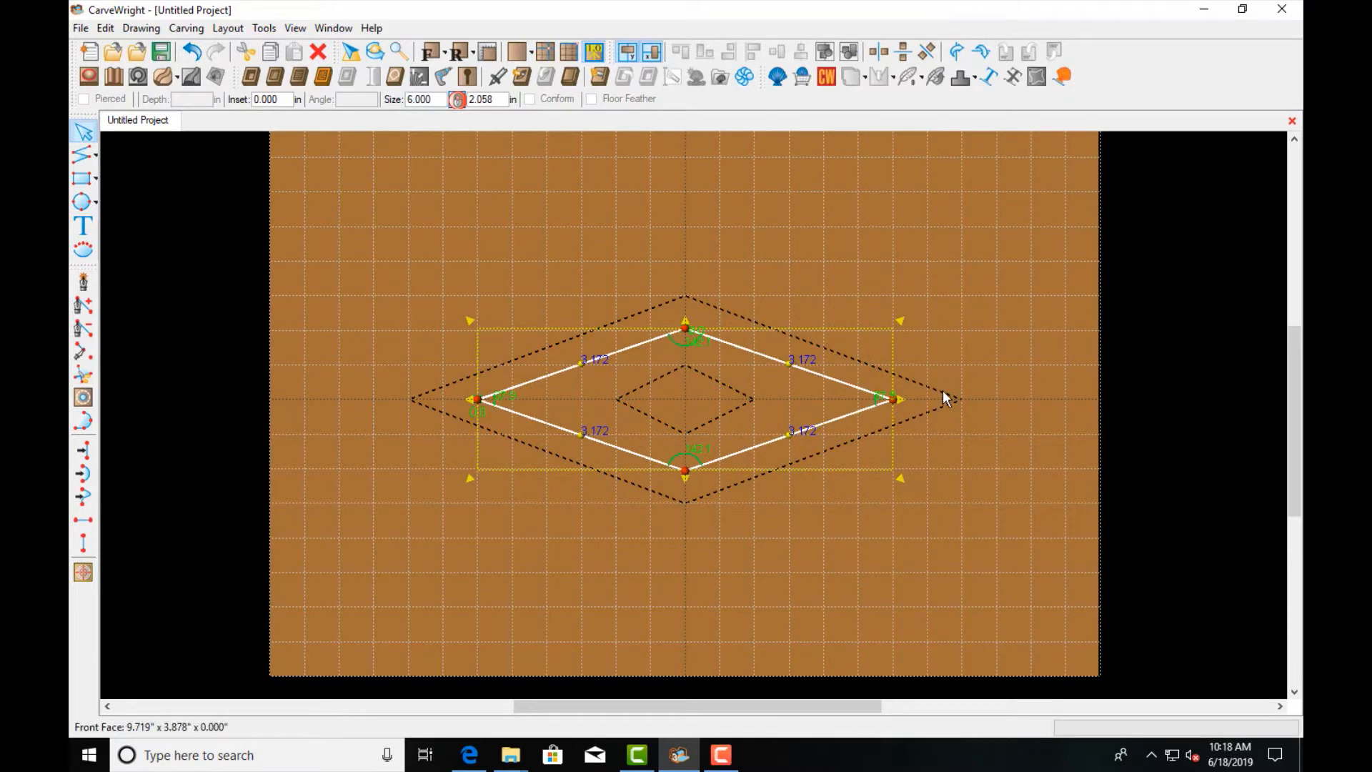
{"action": "right_click", "coordinate": [944, 398]}
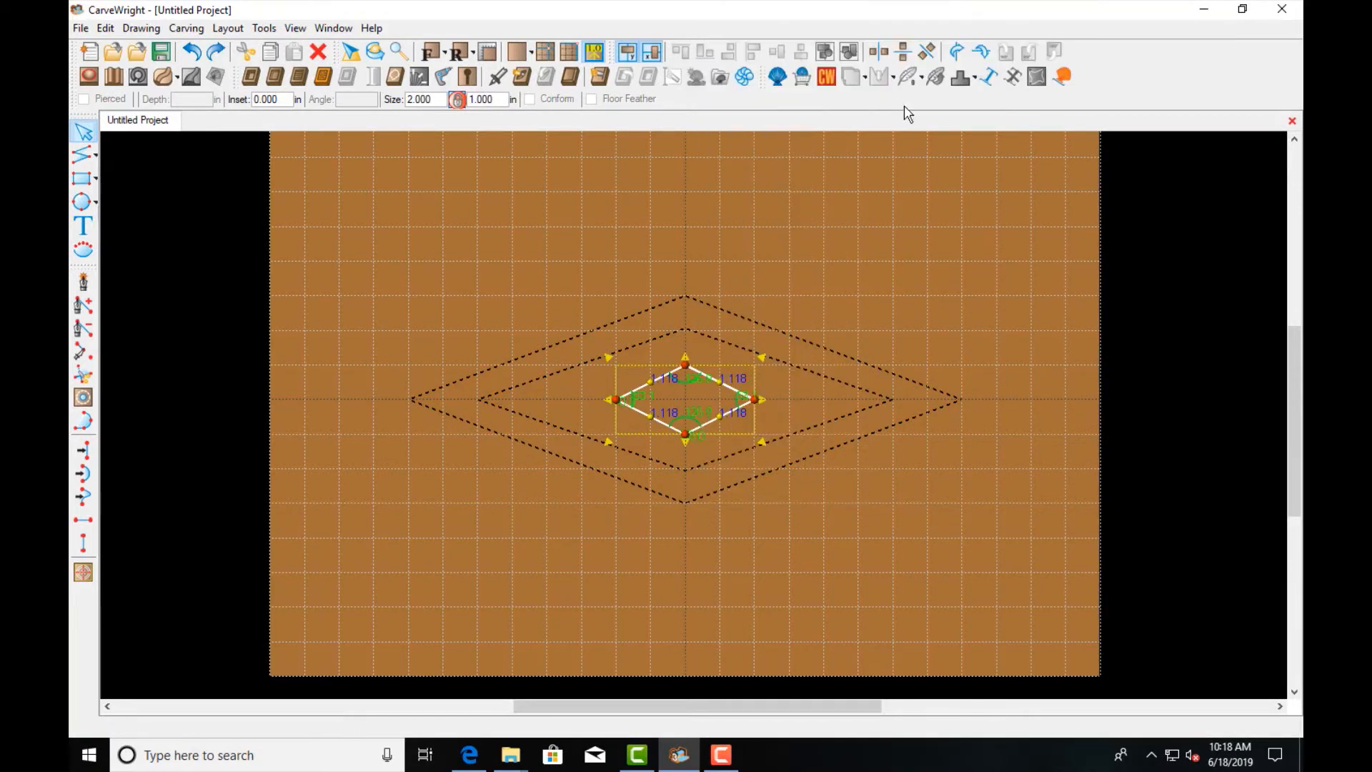
{"action": "mouse_move", "coordinate": [687, 363]}
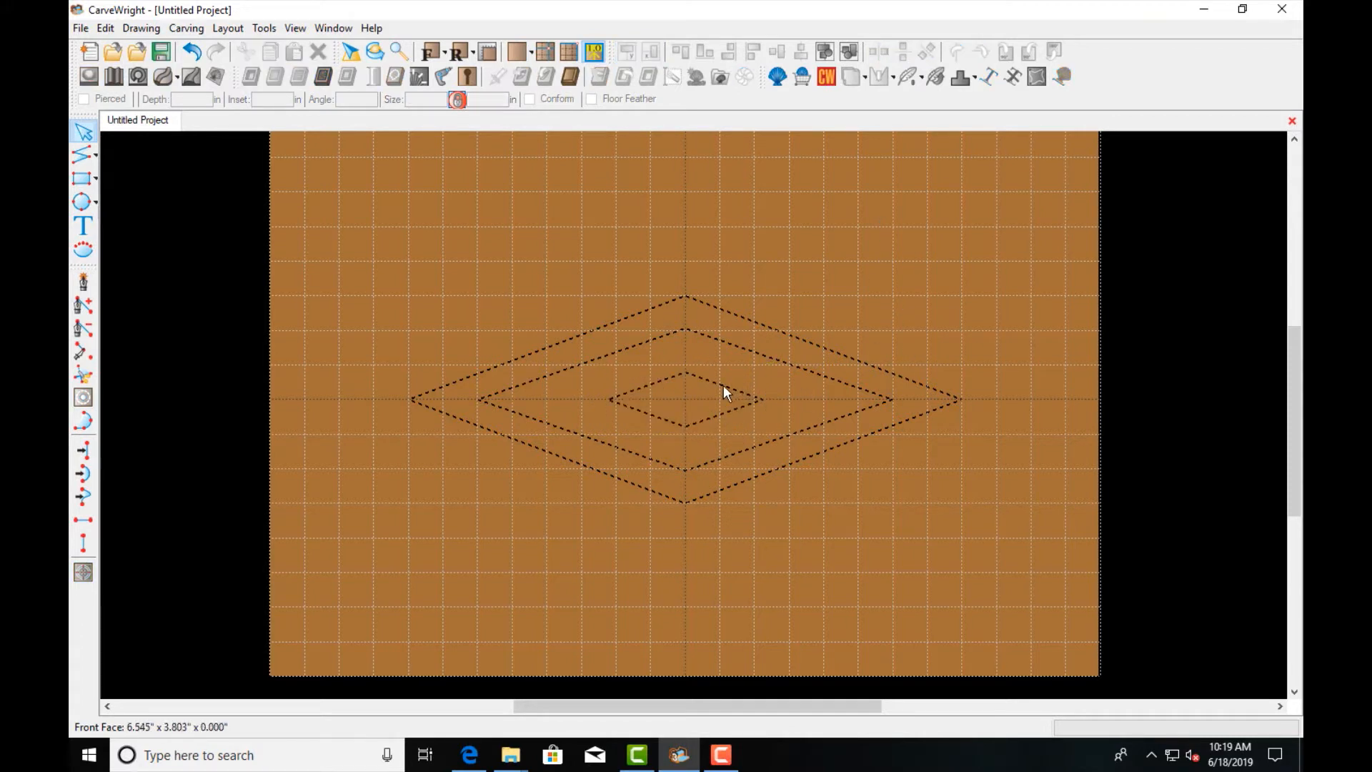
{"action": "left_click", "coordinate": [682, 398]}
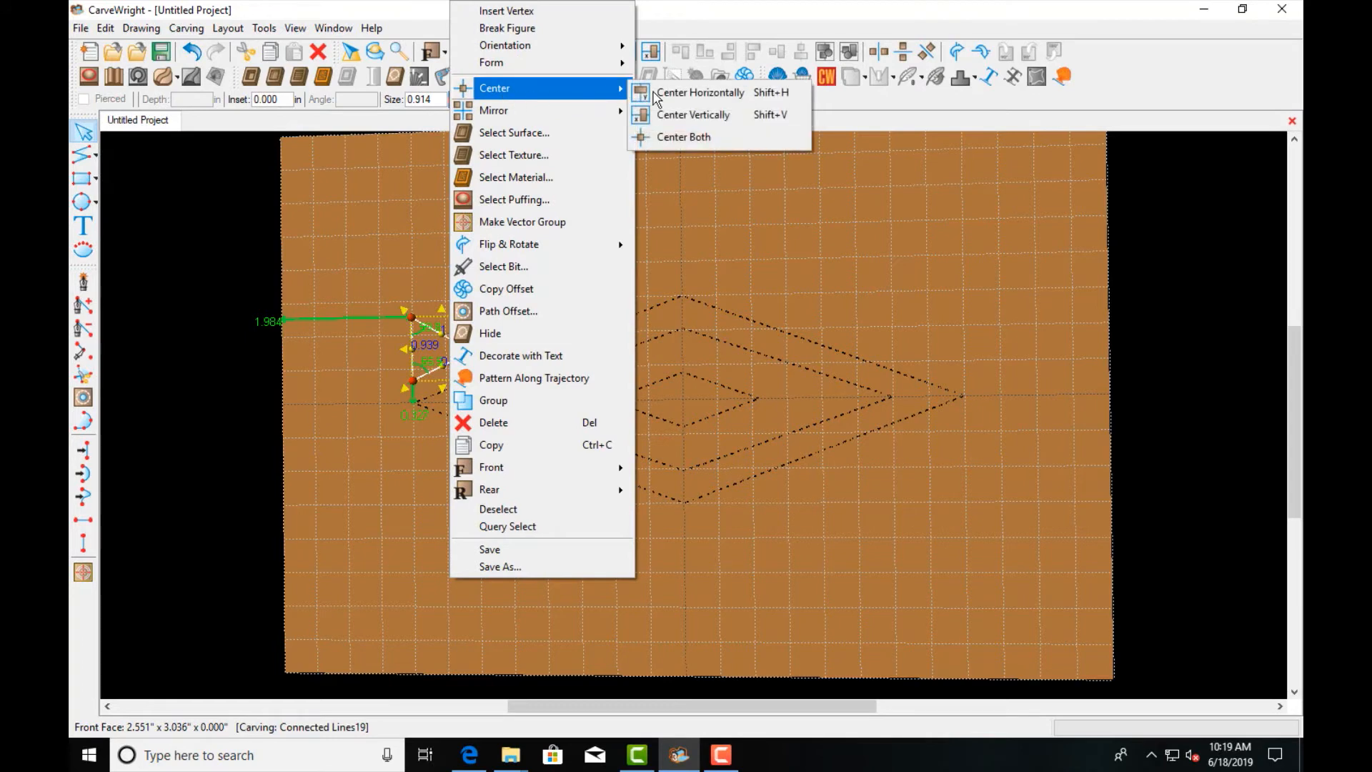
Step: Centre a triangle on the midline and mirror it to all four corners of the diamonds
{"action": "left_click", "coordinate": [700, 92]}
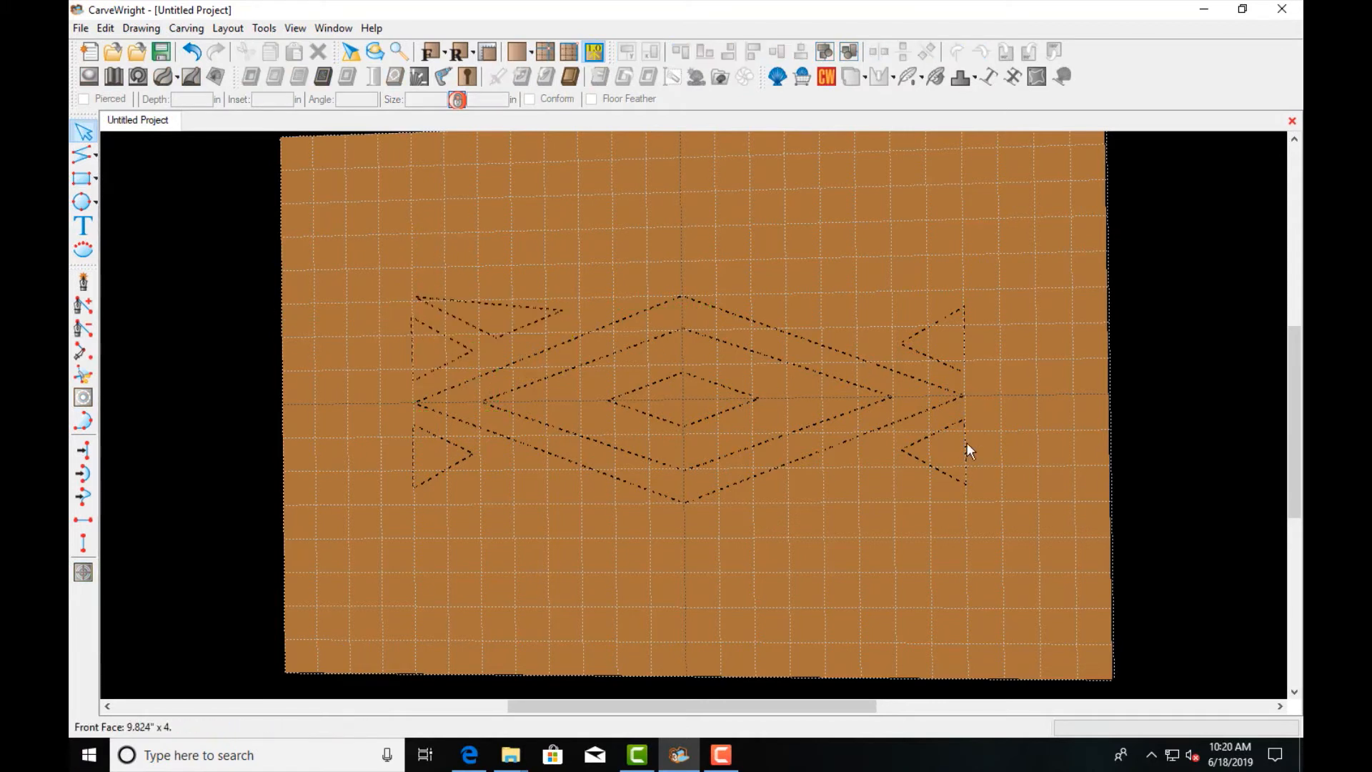
{"action": "left_click", "coordinate": [464, 320]}
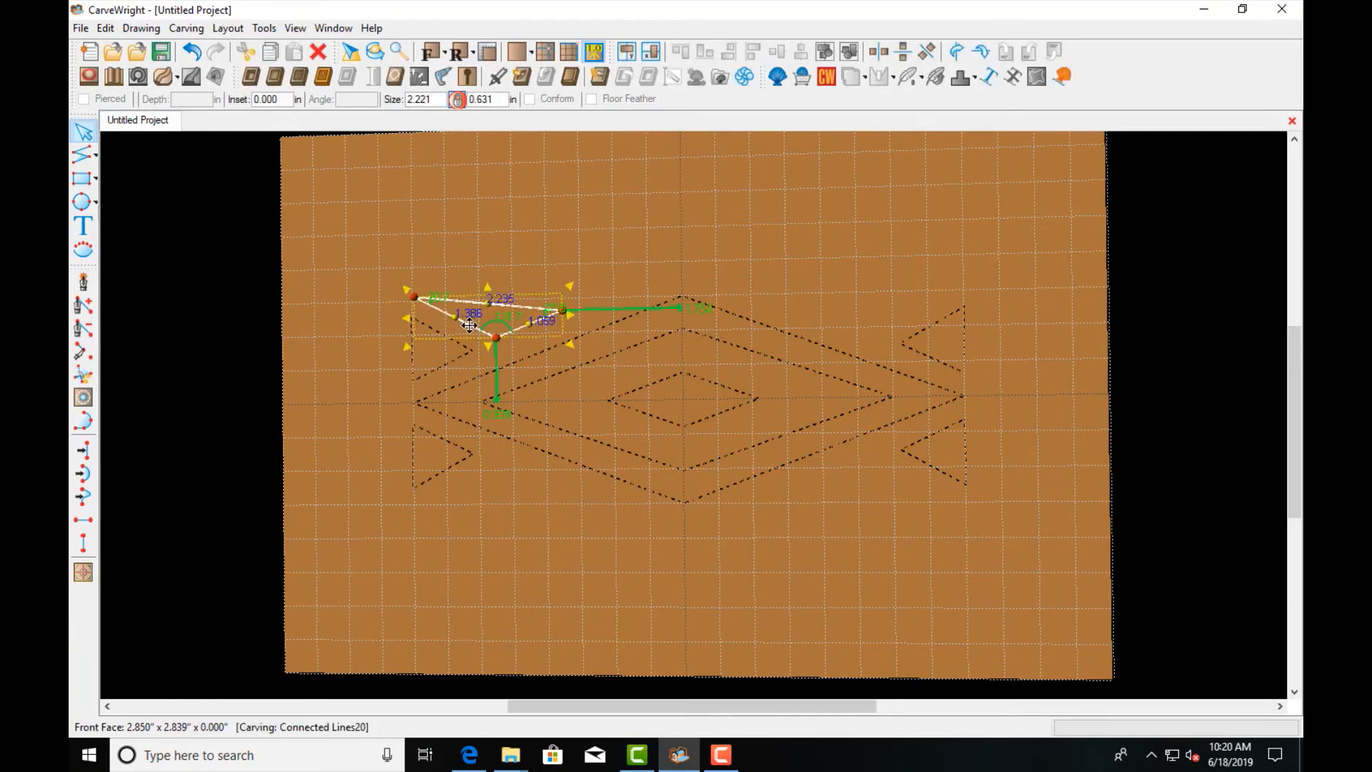
{"action": "right_click", "coordinate": [468, 324]}
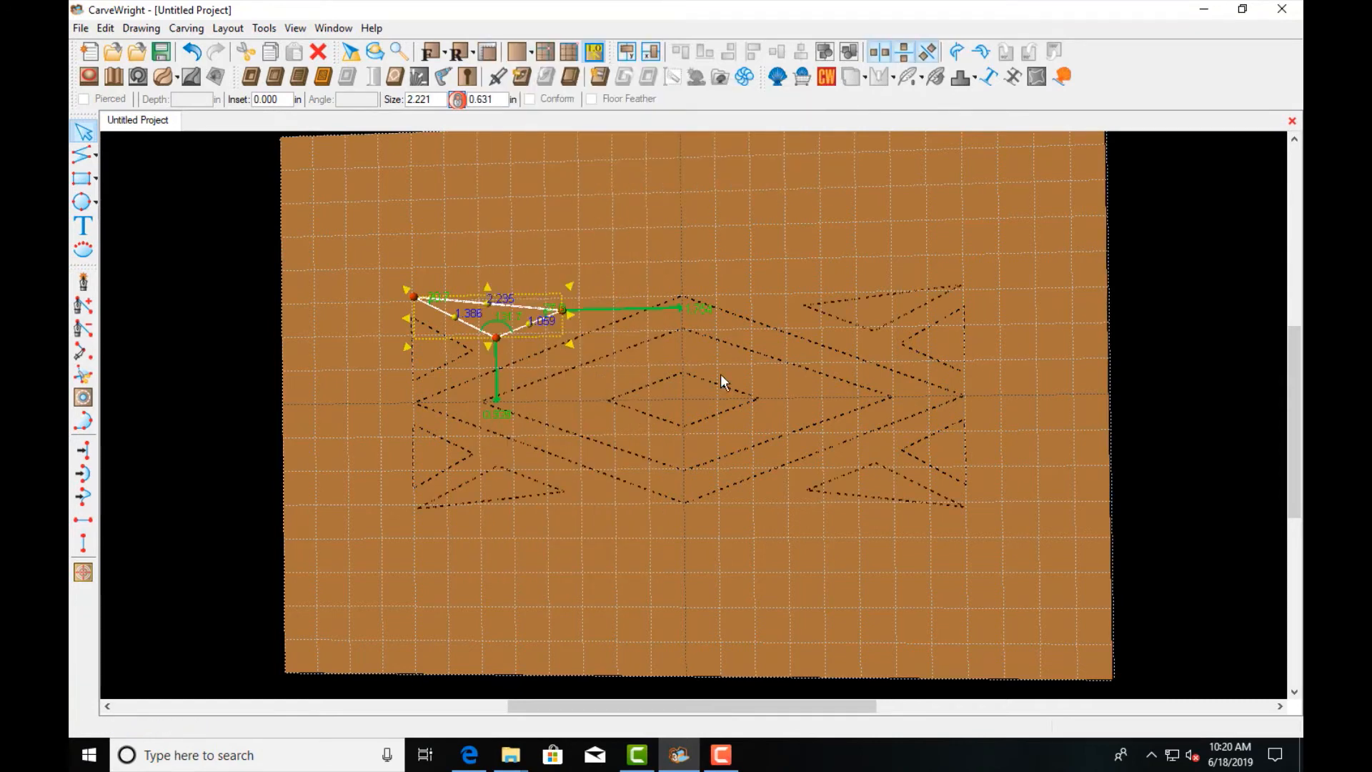
{"action": "left_click", "coordinate": [1032, 549]}
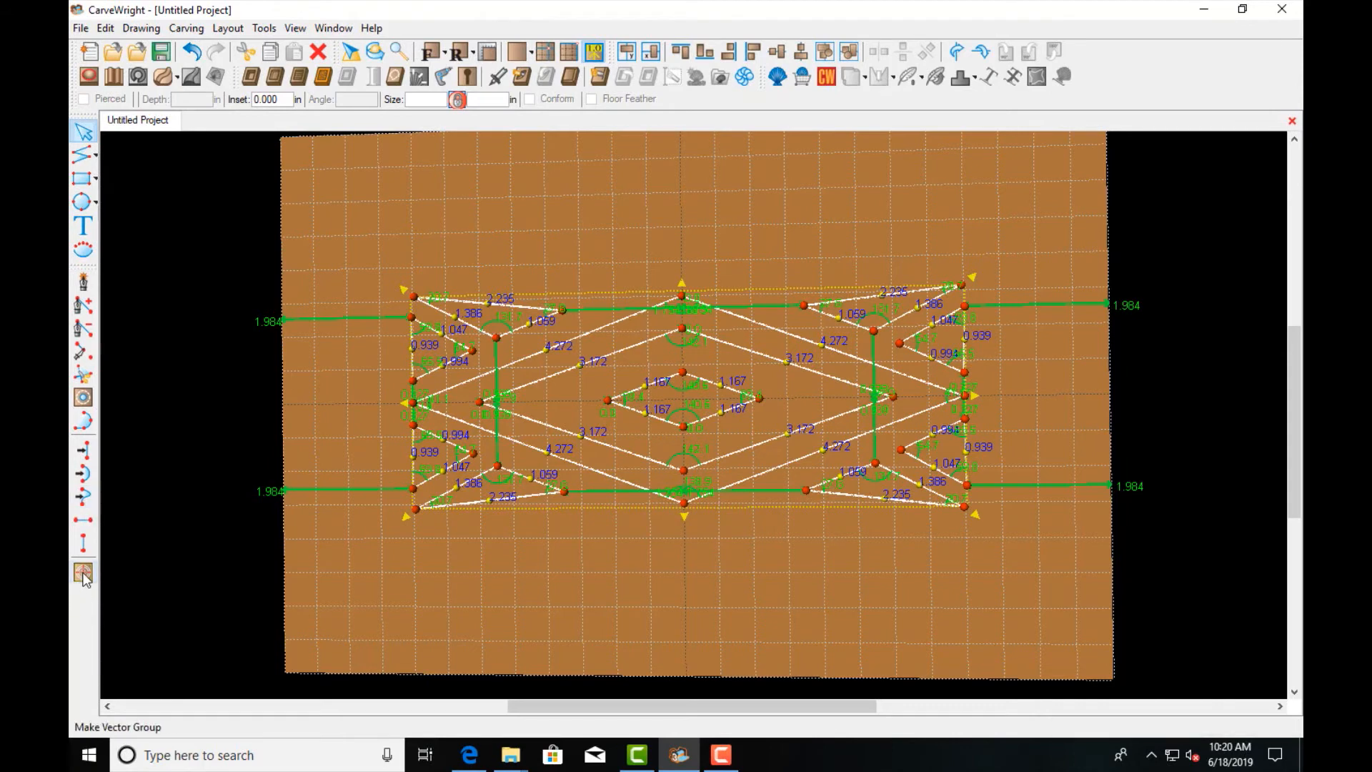
{"action": "mouse_move", "coordinate": [82, 576]}
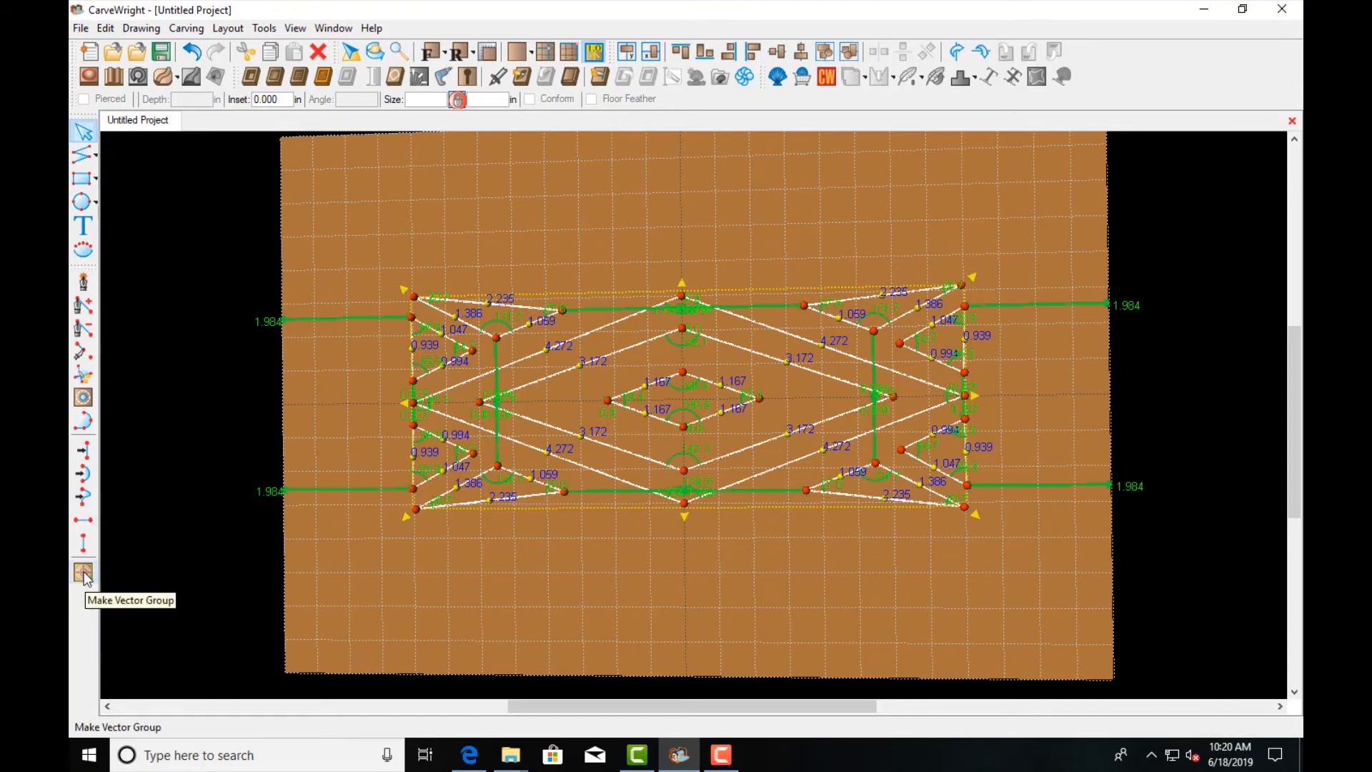
{"action": "mouse_move", "coordinate": [82, 573]}
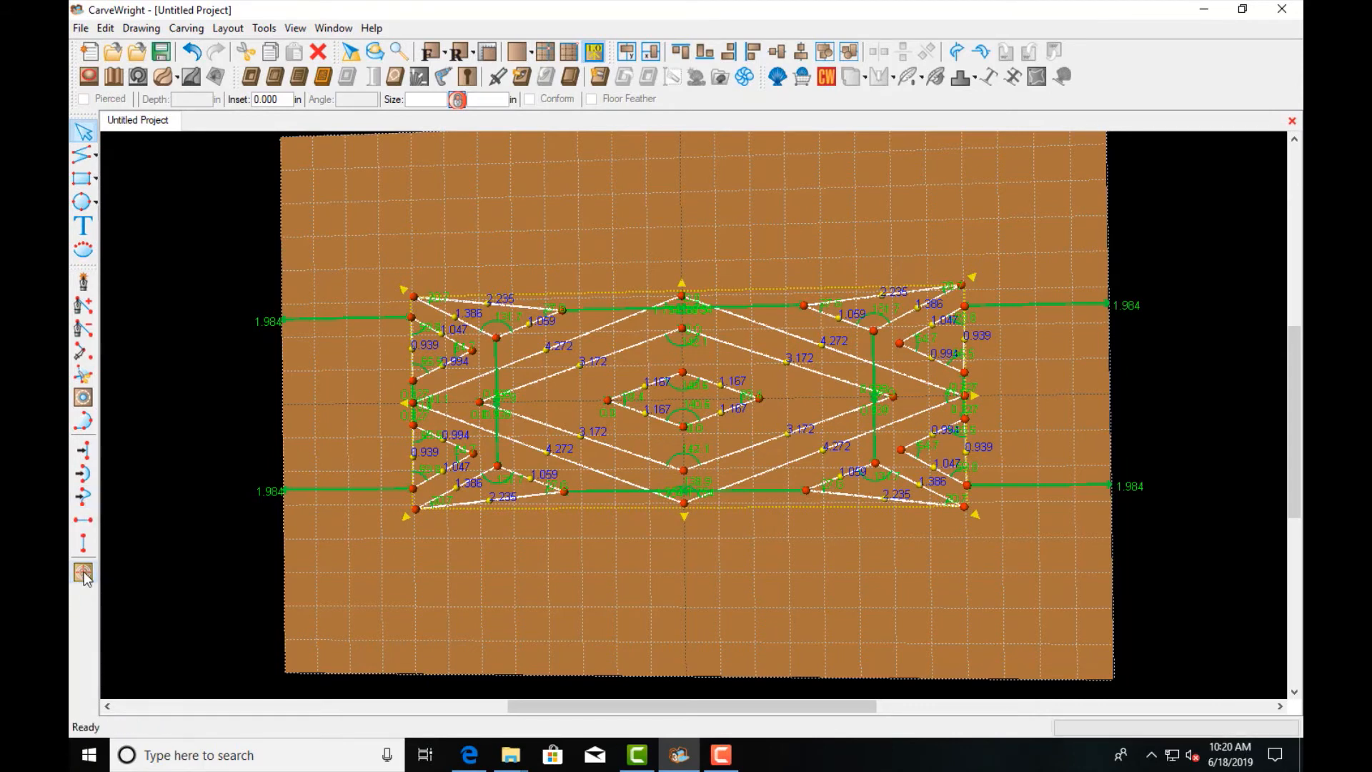
Step: Make the shapes a vector group carving alternating regions, starting from a triangle
{"action": "left_click", "coordinate": [83, 574]}
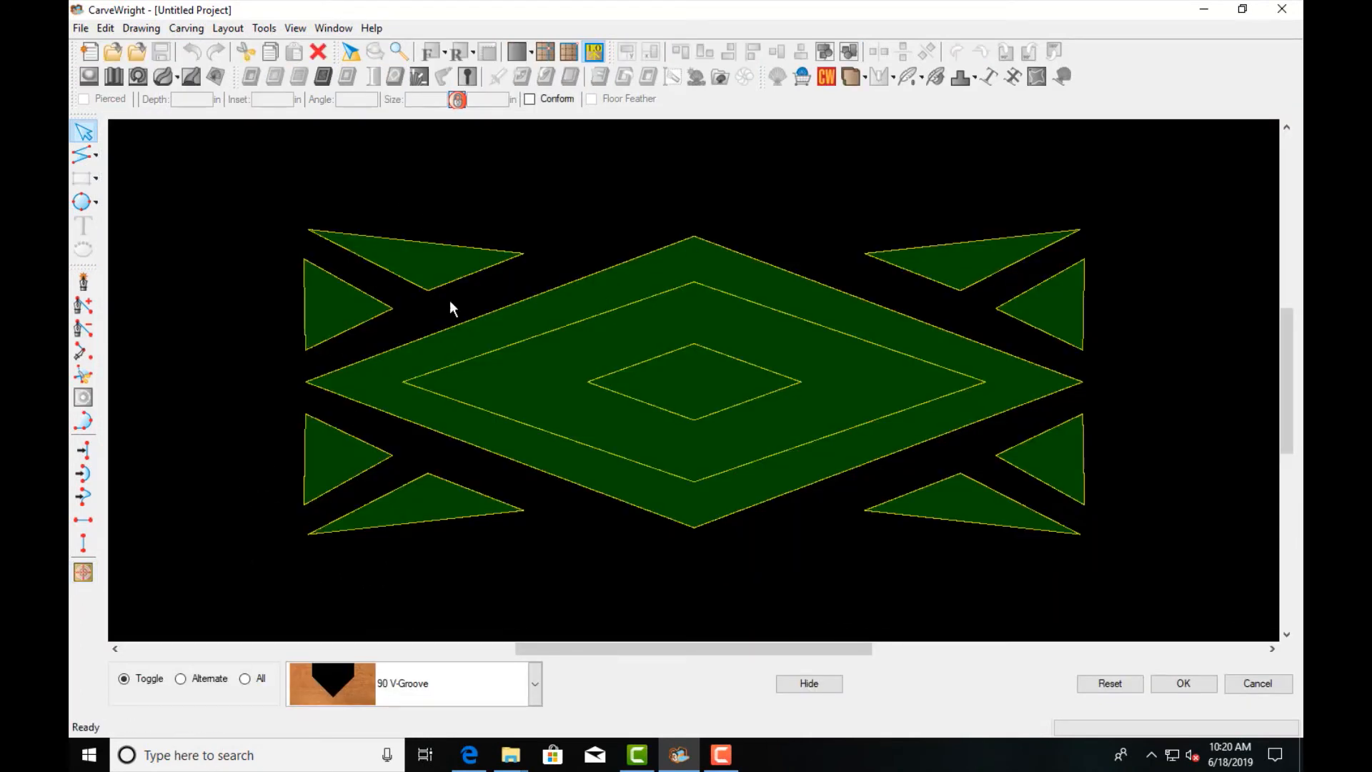
{"action": "left_click", "coordinate": [411, 262]}
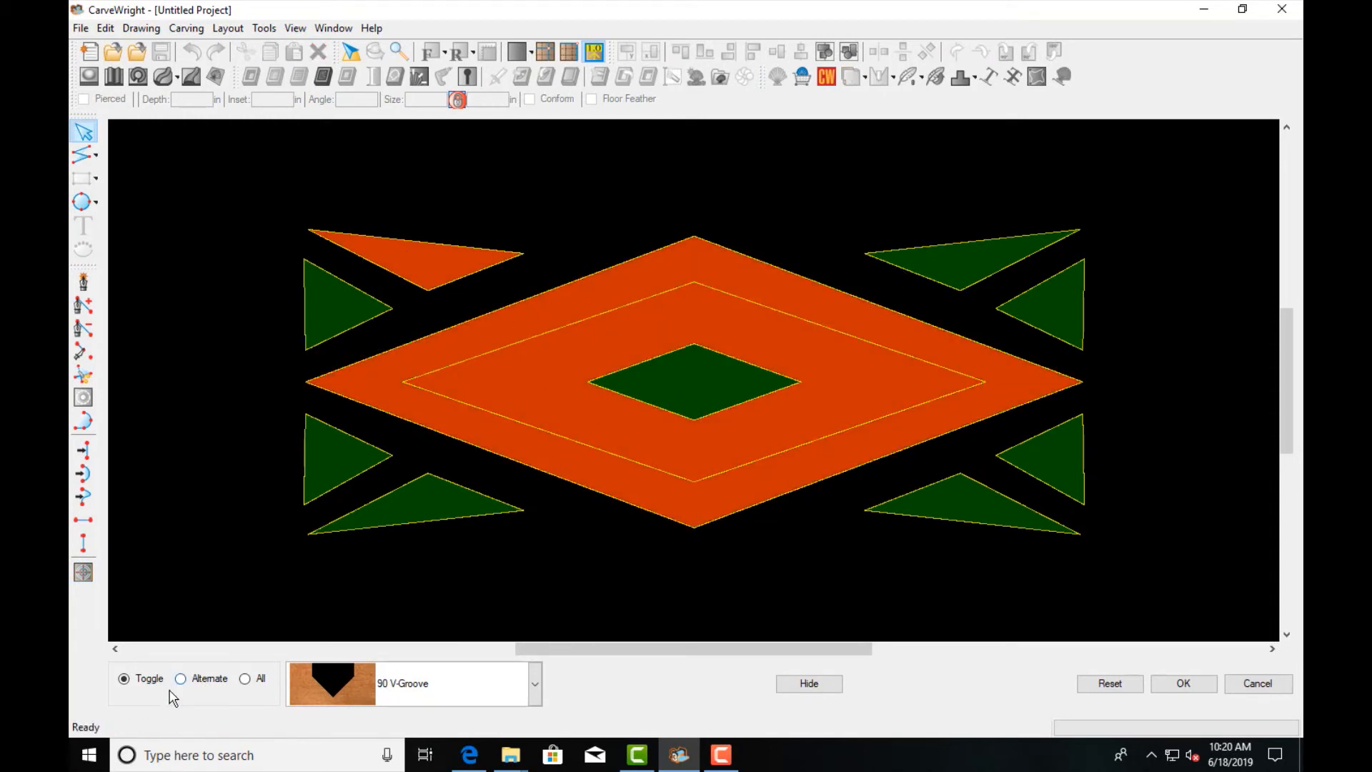
{"action": "left_click", "coordinate": [180, 678]}
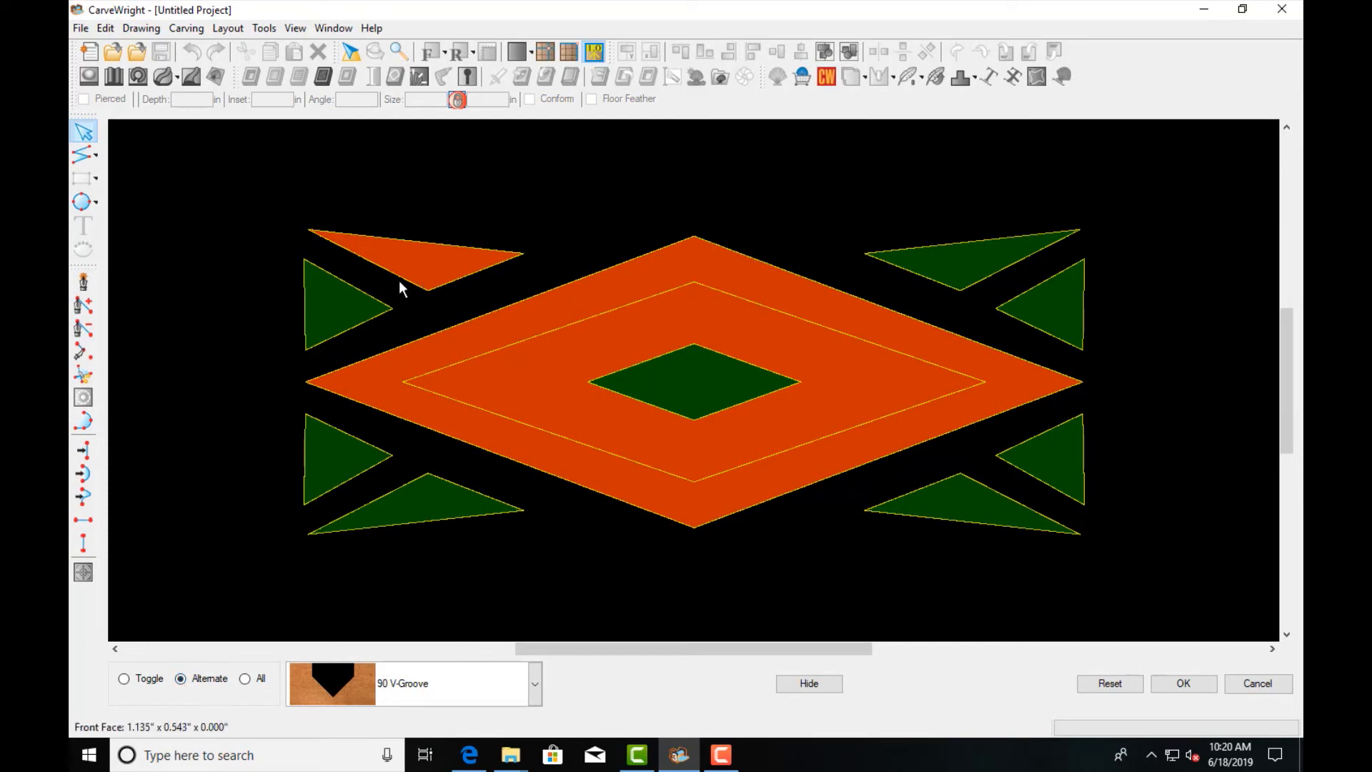
{"action": "left_click", "coordinate": [180, 678]}
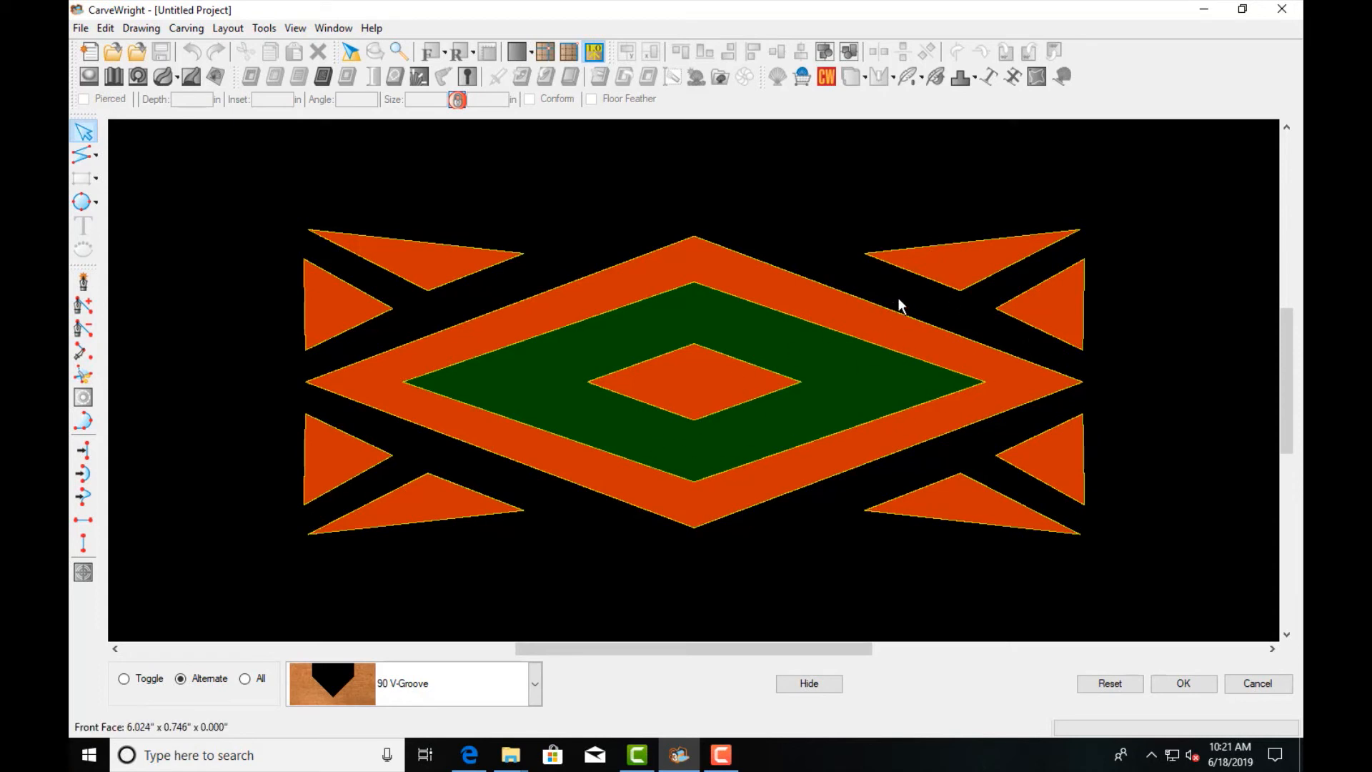
{"action": "mouse_move", "coordinate": [274, 709]}
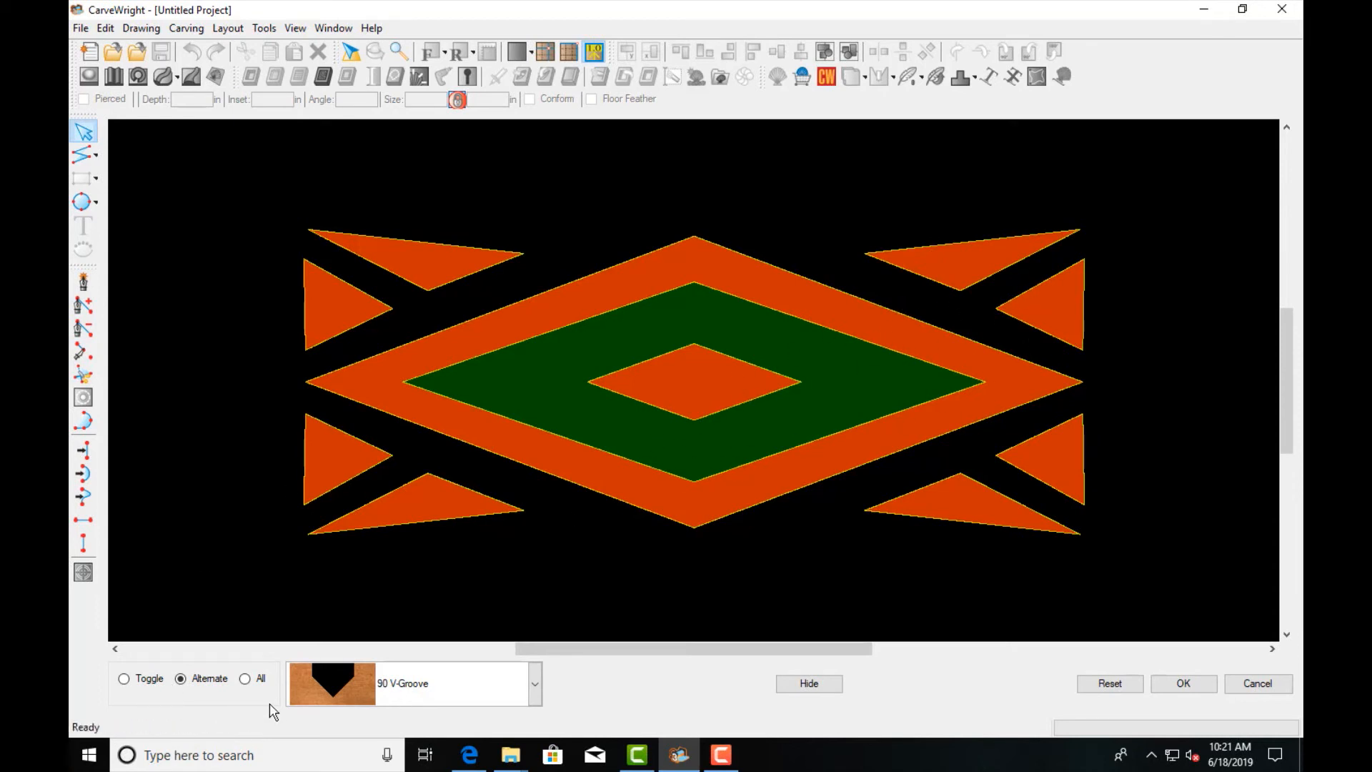
{"action": "left_click", "coordinate": [246, 678]}
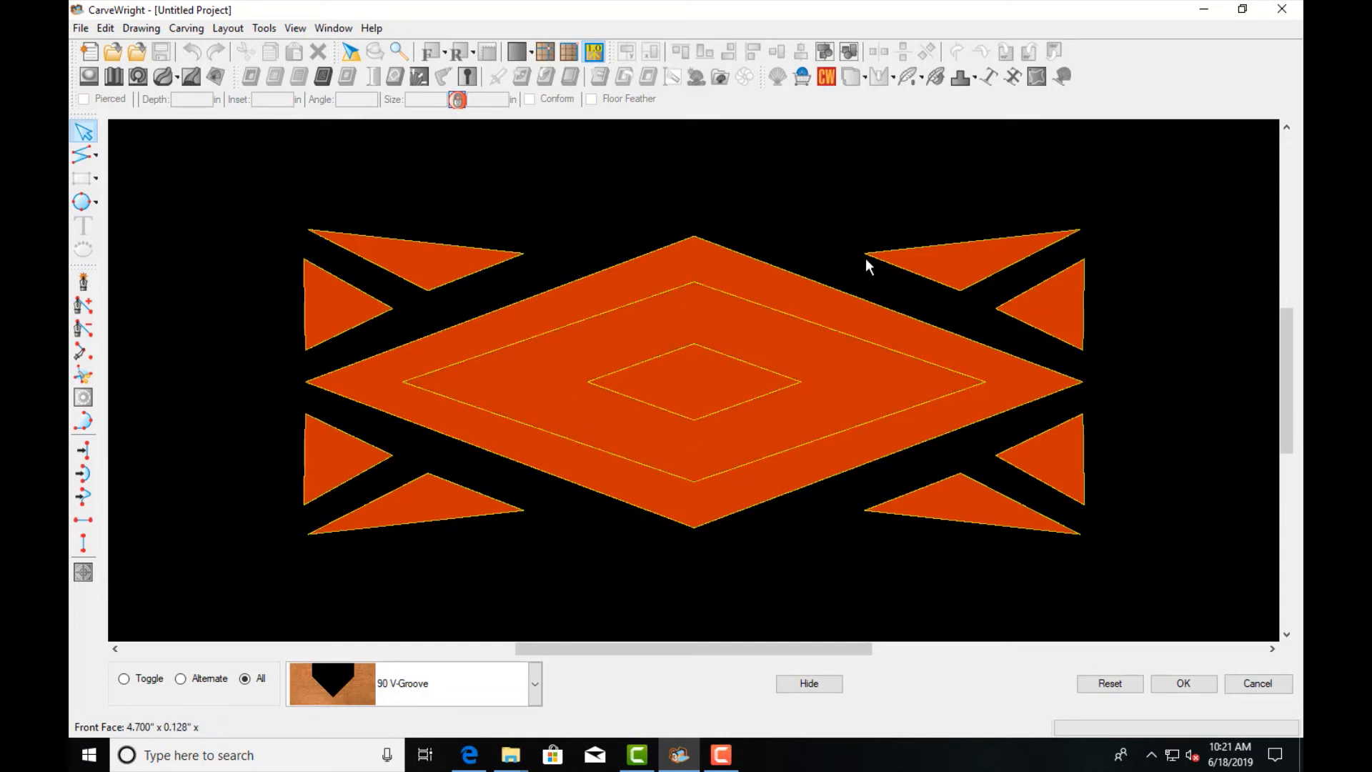
{"action": "left_click", "coordinate": [180, 677]}
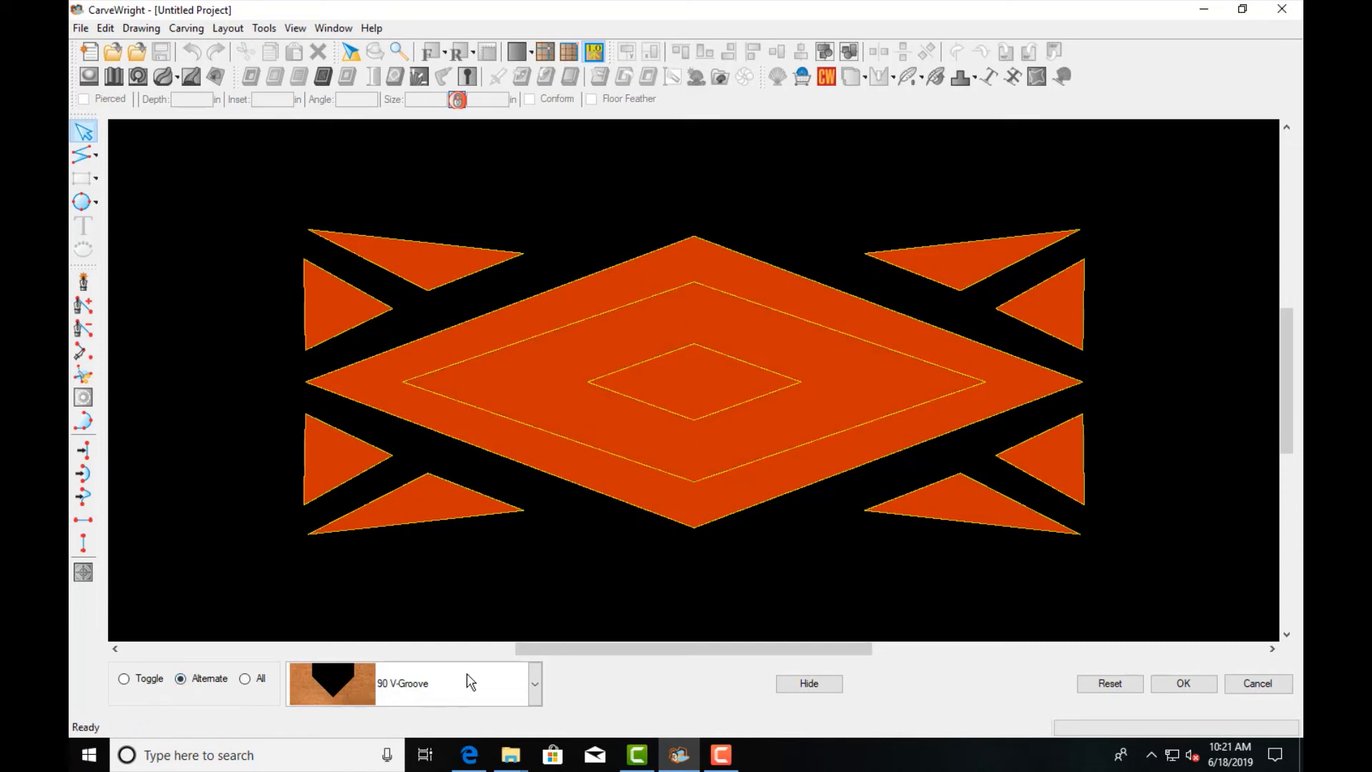
Step: Keep the 90° V-Groove bit, flip the alternating regions, and confirm the carve
{"action": "left_click", "coordinate": [533, 683]}
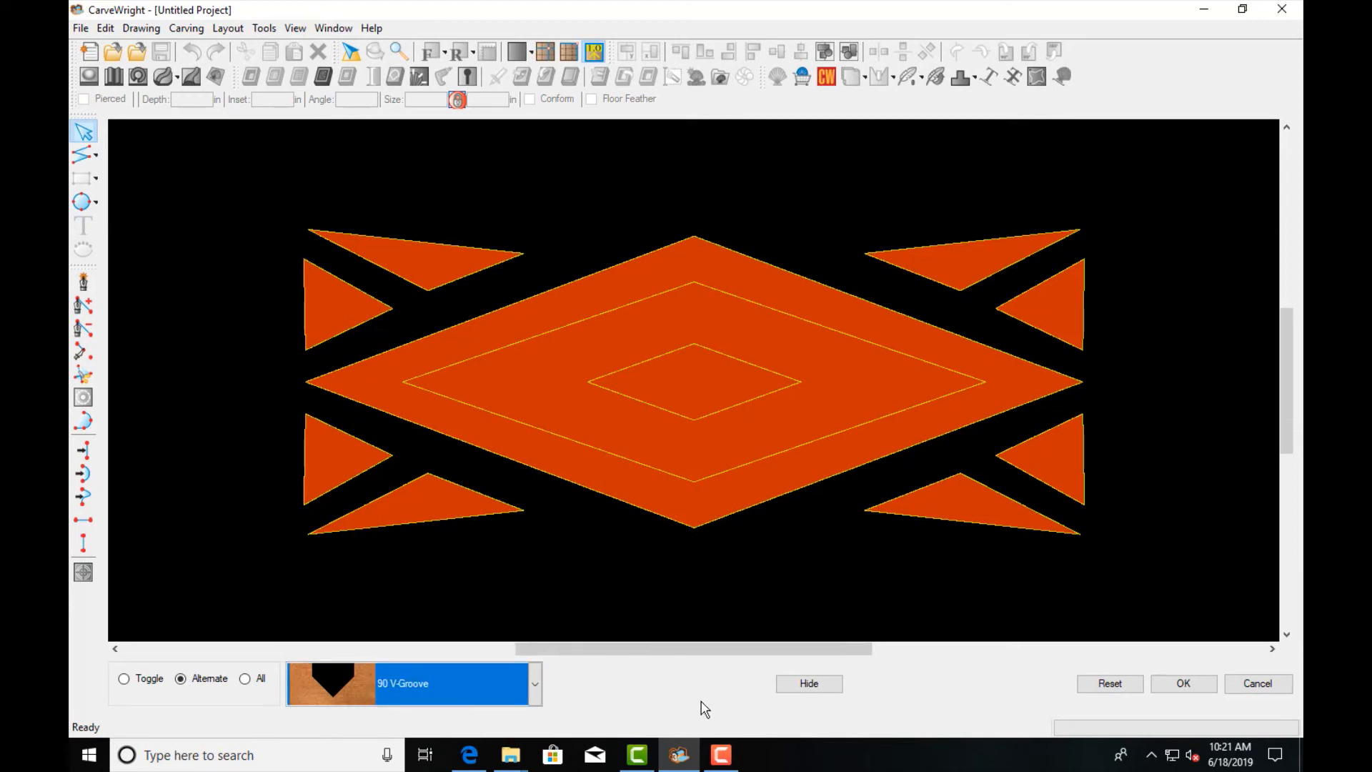
{"action": "mouse_move", "coordinate": [768, 435]}
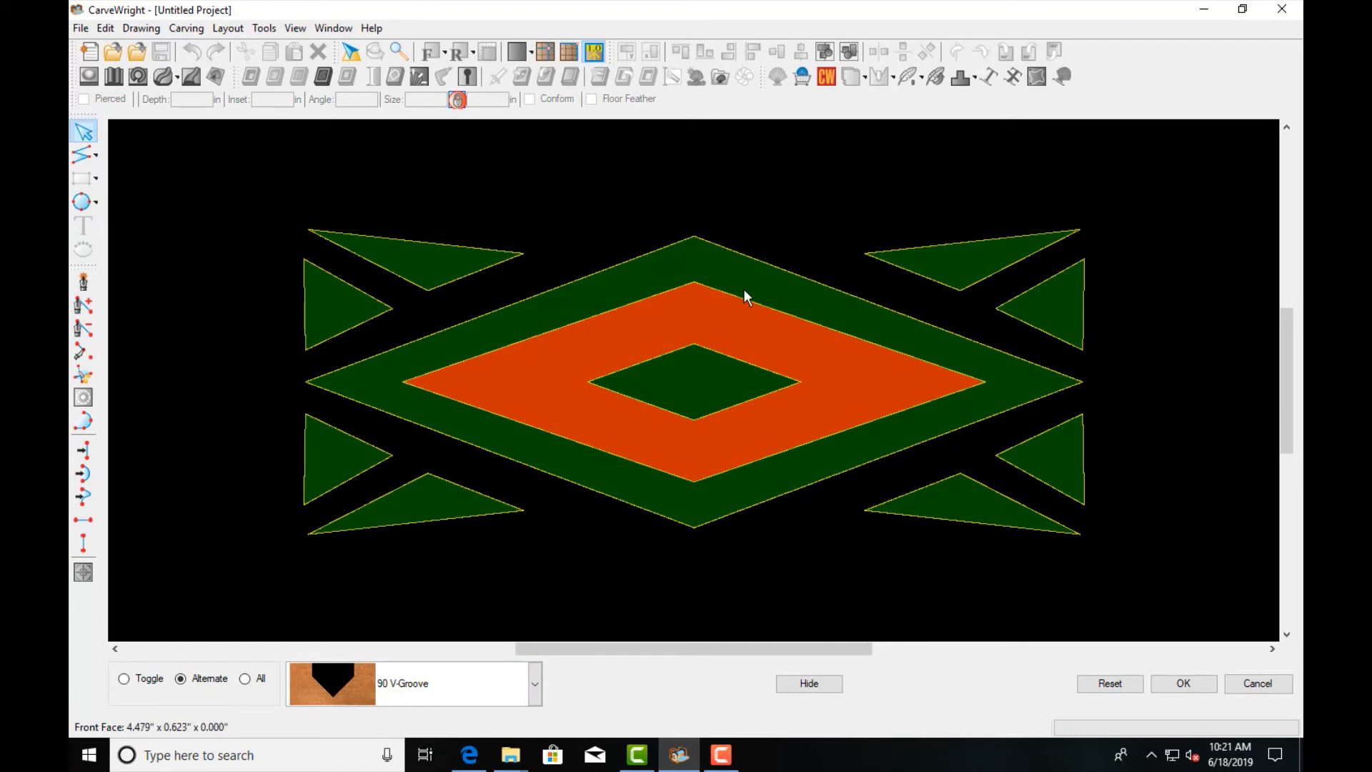
{"action": "left_click", "coordinate": [1183, 683]}
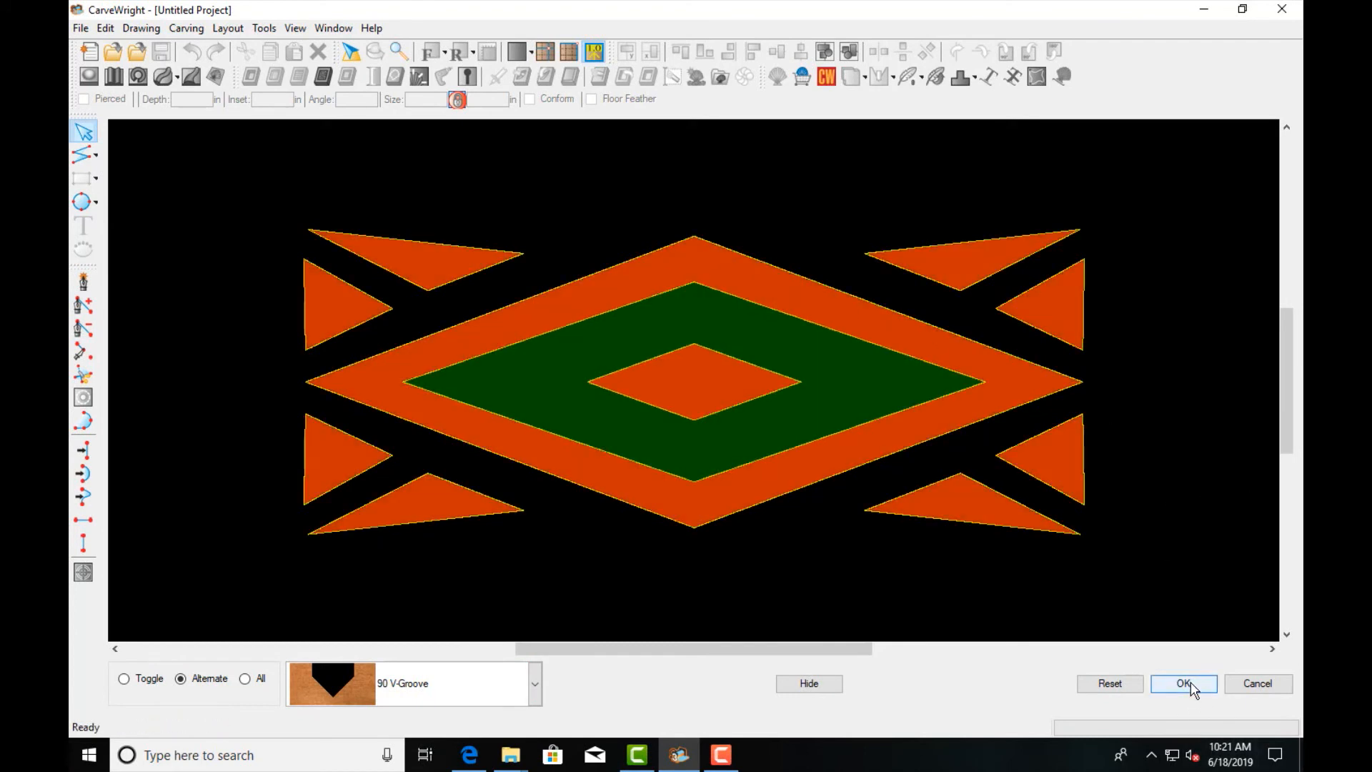
{"action": "left_click", "coordinate": [1183, 683]}
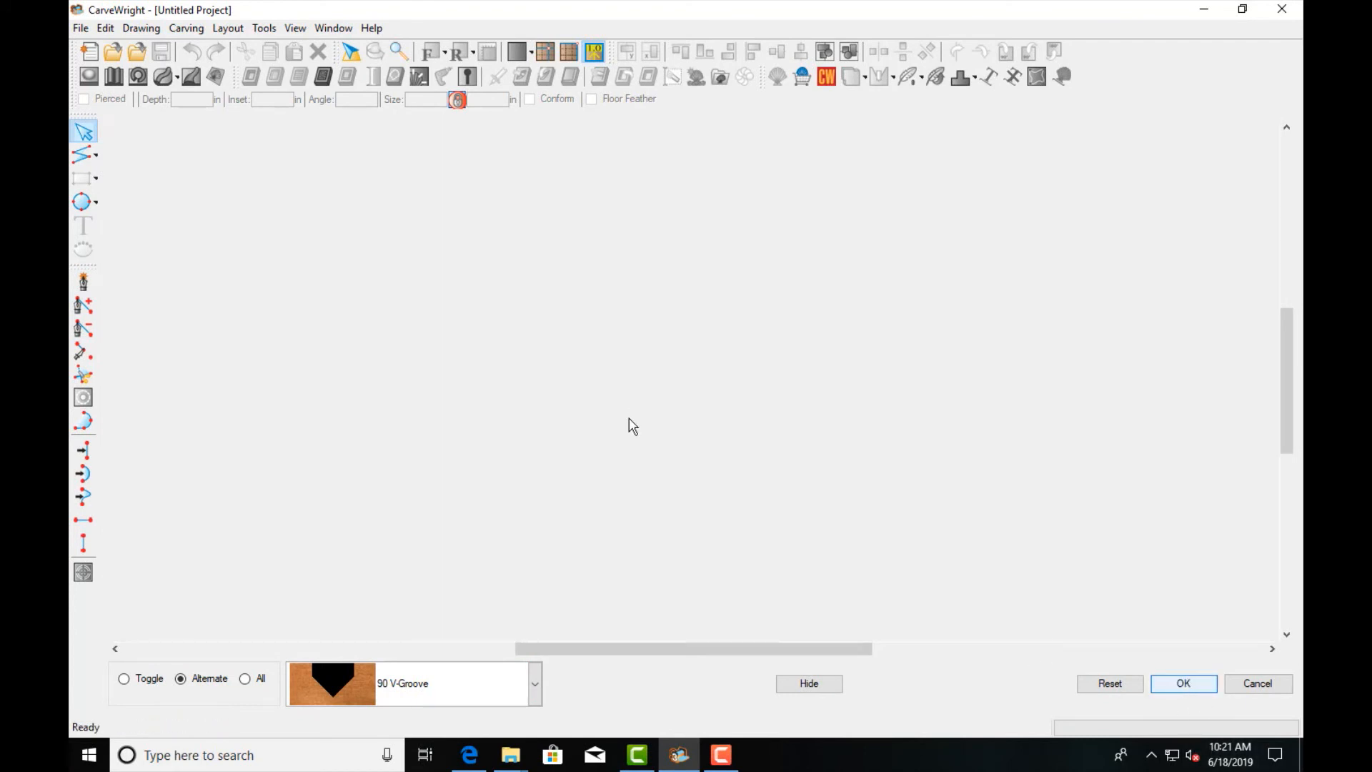
{"action": "left_click", "coordinate": [1183, 683]}
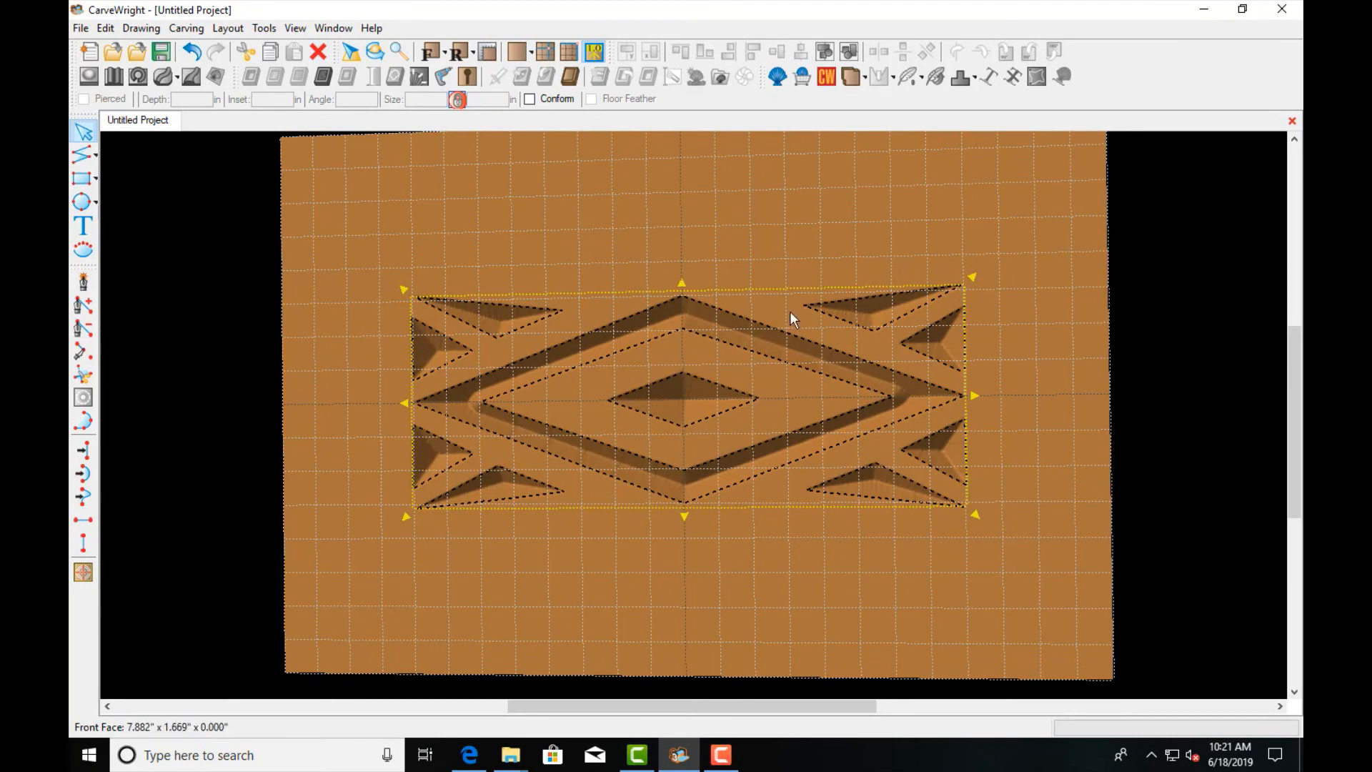